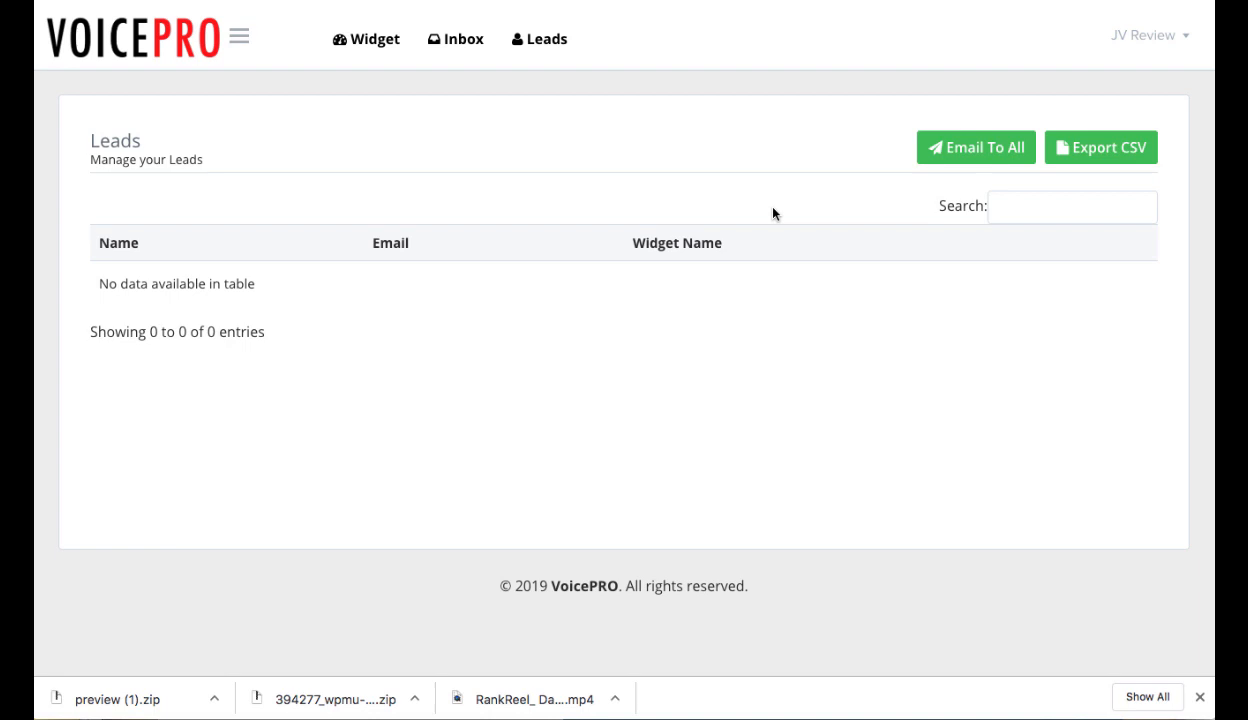
mouse_move(796, 332)
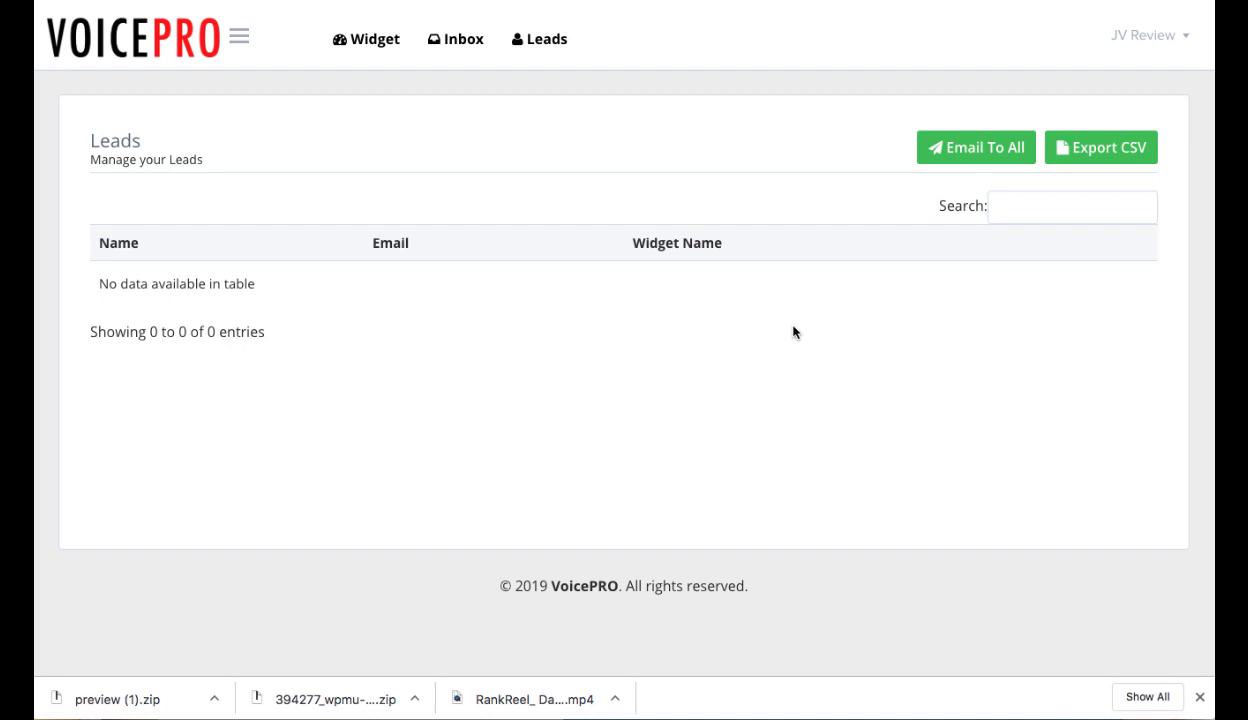
mouse_move(668, 238)
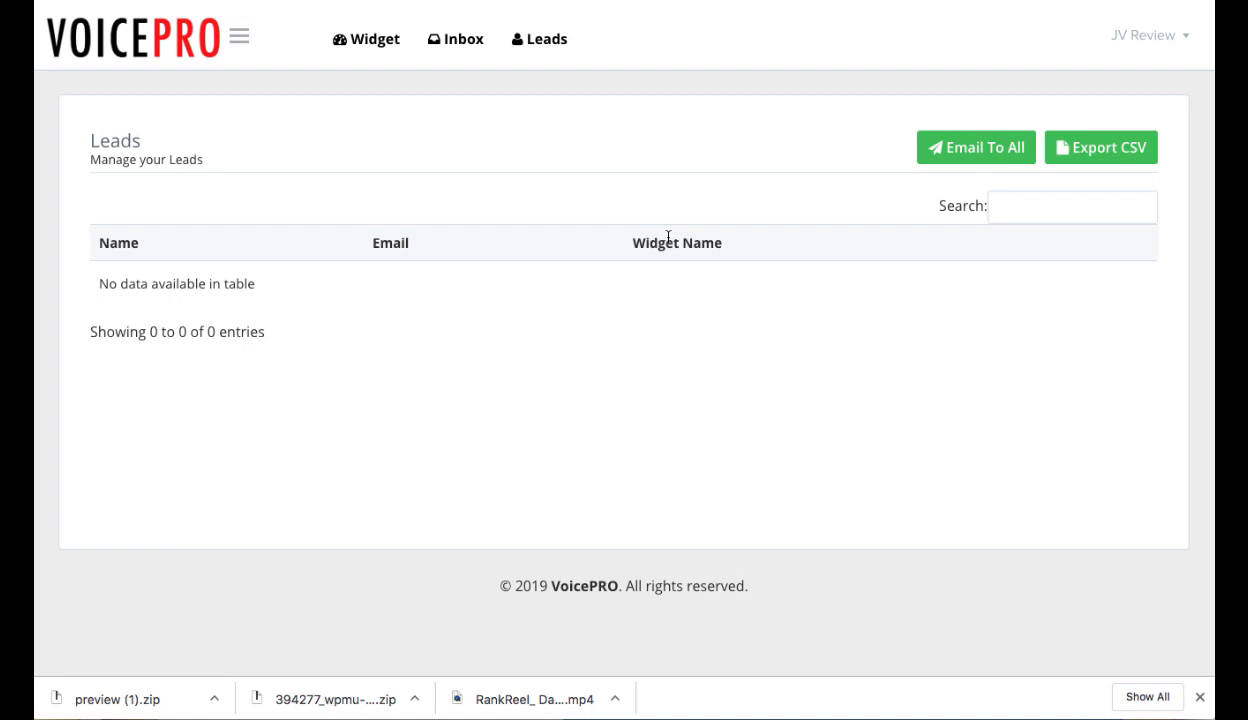
mouse_move(288, 278)
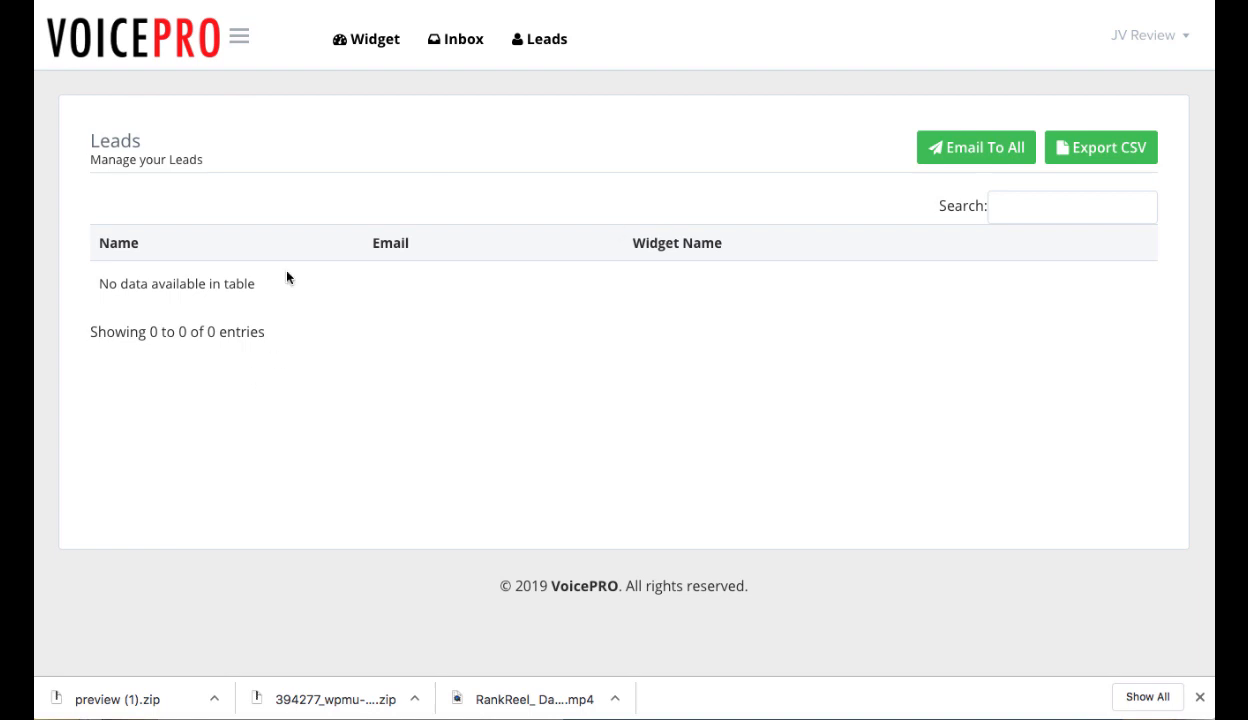
mouse_move(188, 88)
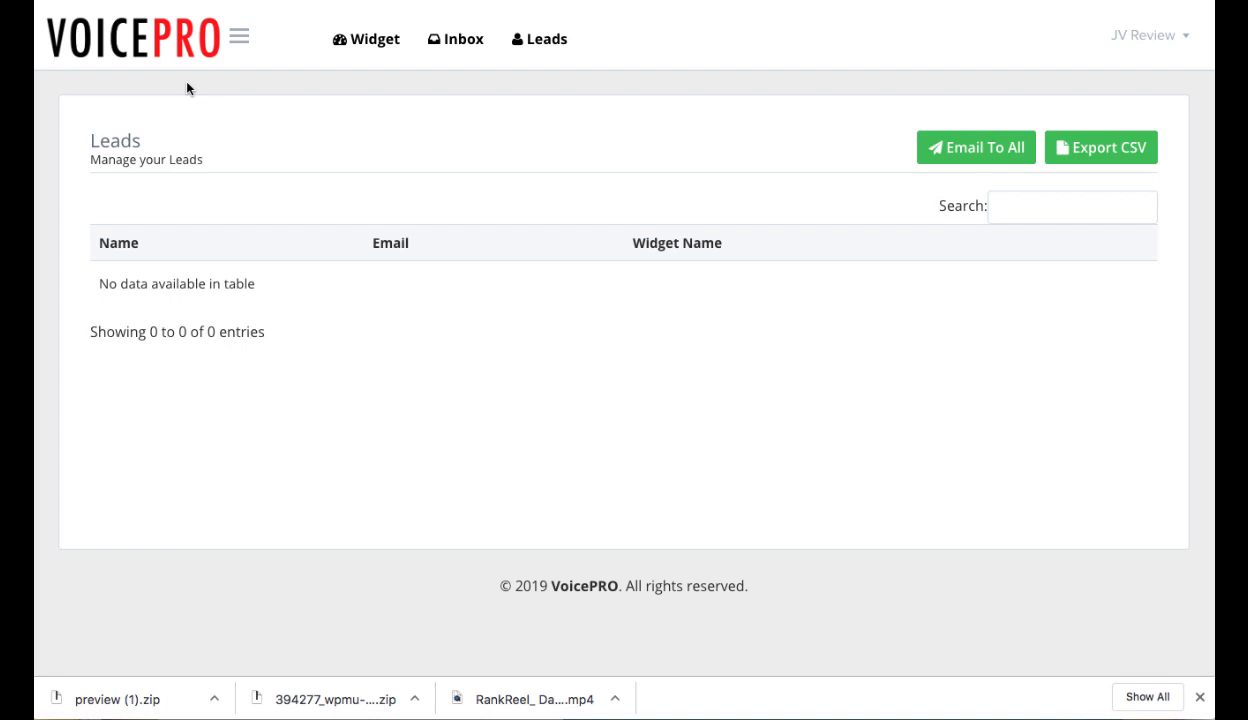
mouse_move(196, 92)
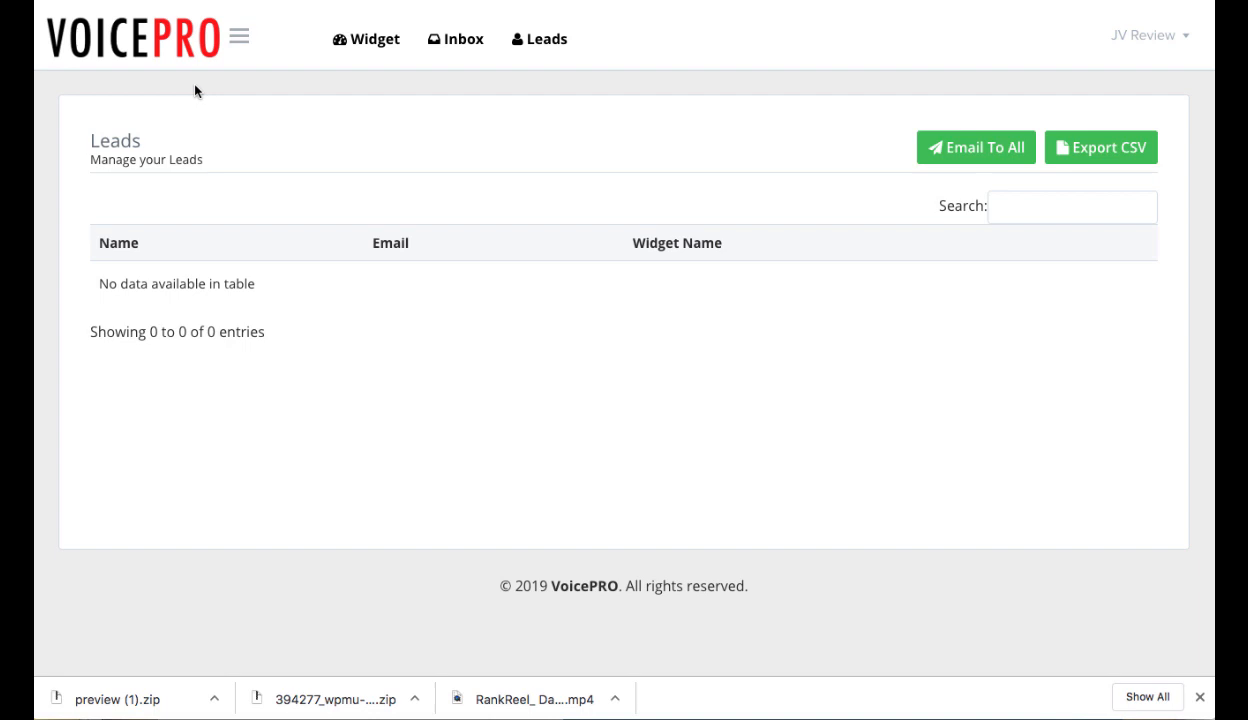
mouse_move(408, 20)
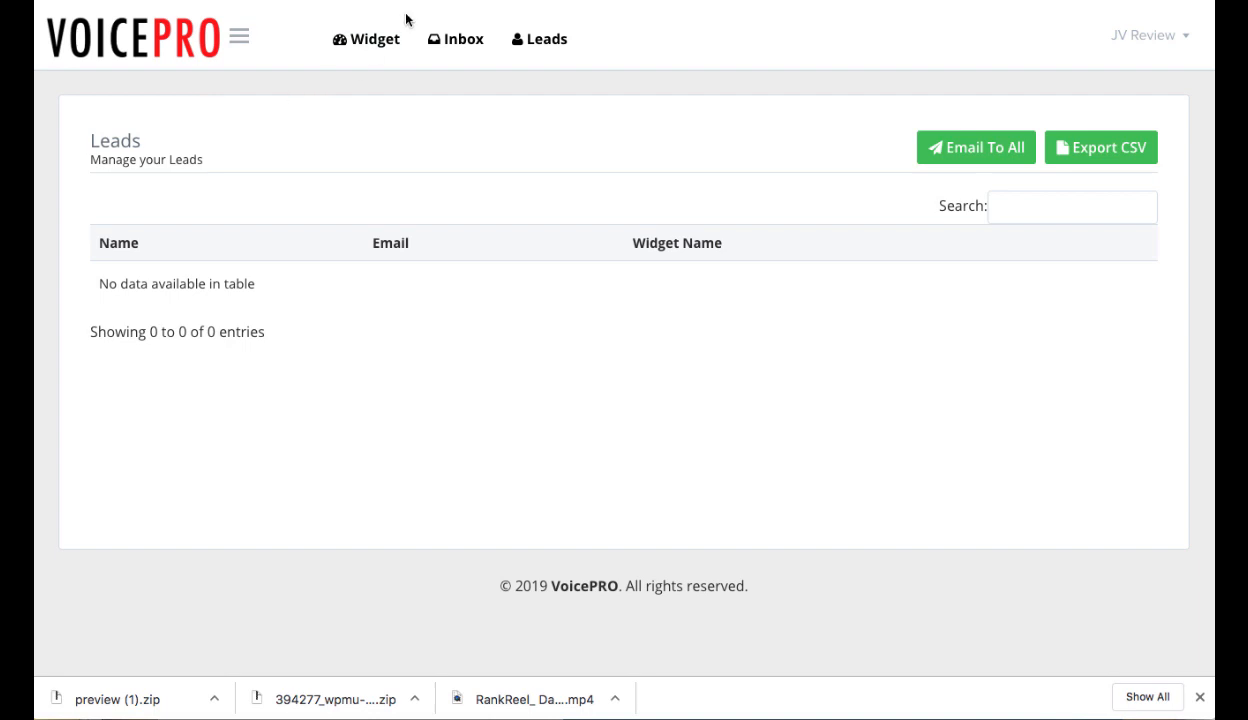
mouse_move(544, 242)
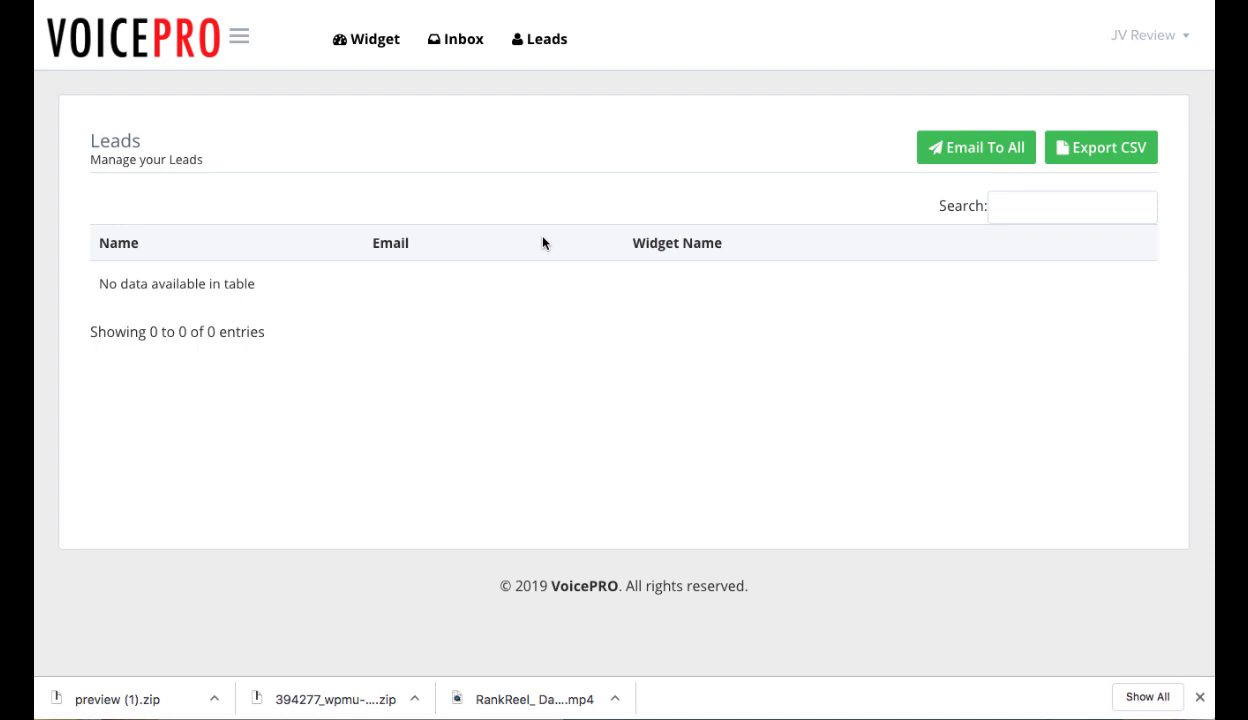
mouse_move(200, 86)
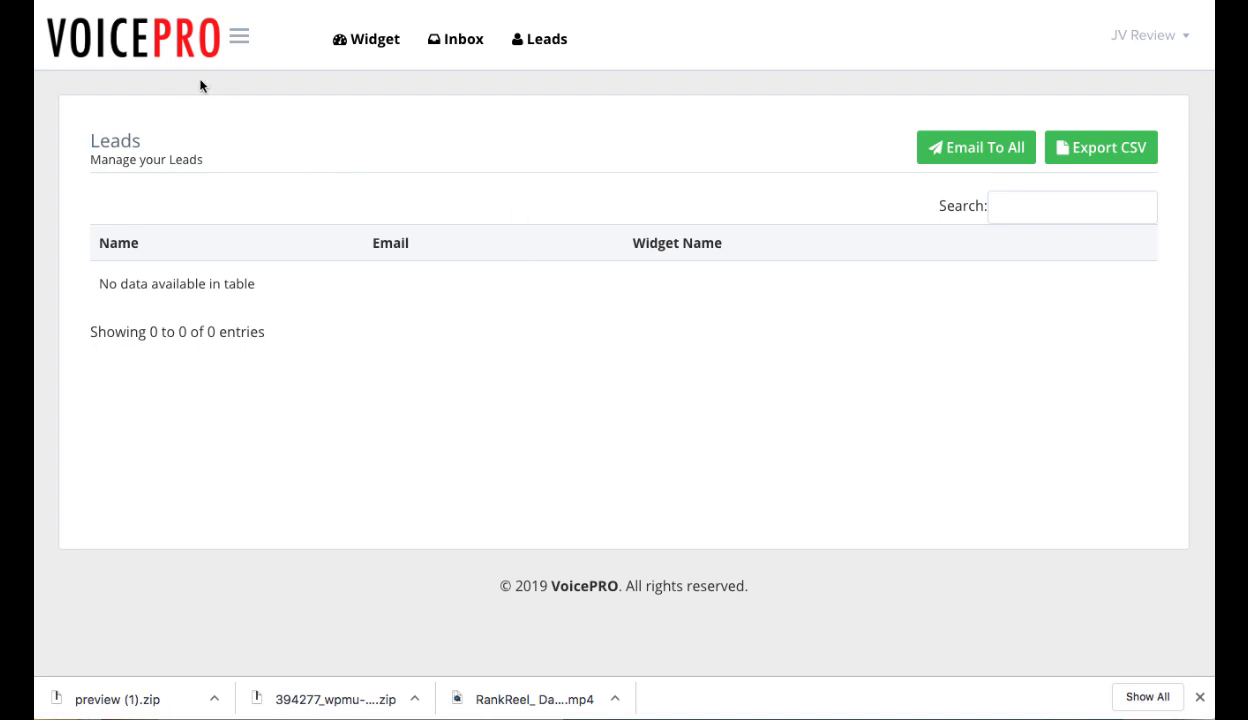
mouse_move(292, 48)
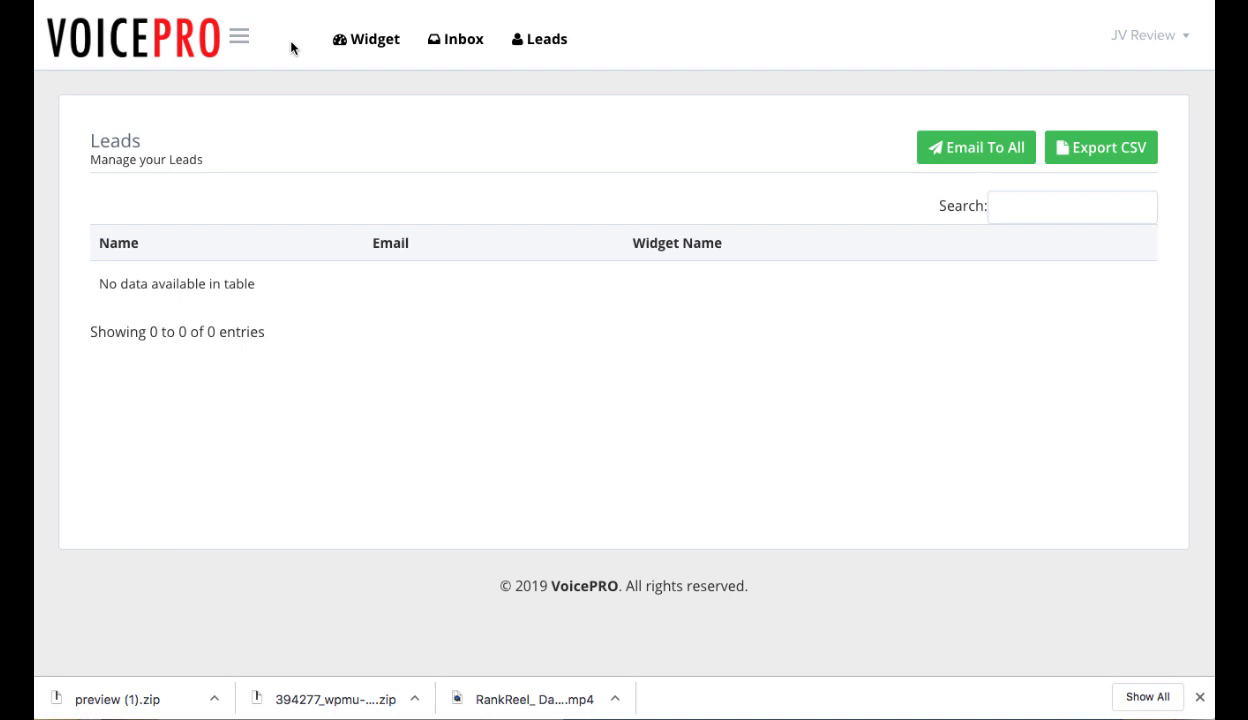
mouse_move(788, 66)
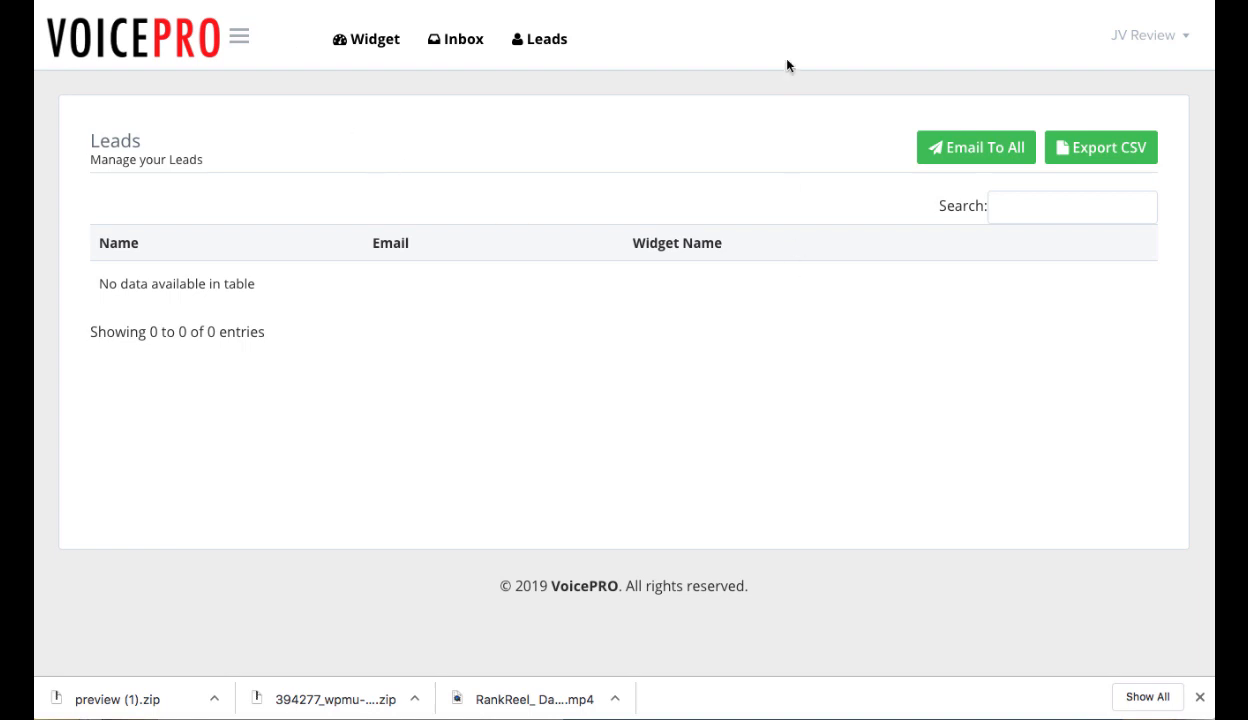
mouse_move(252, 52)
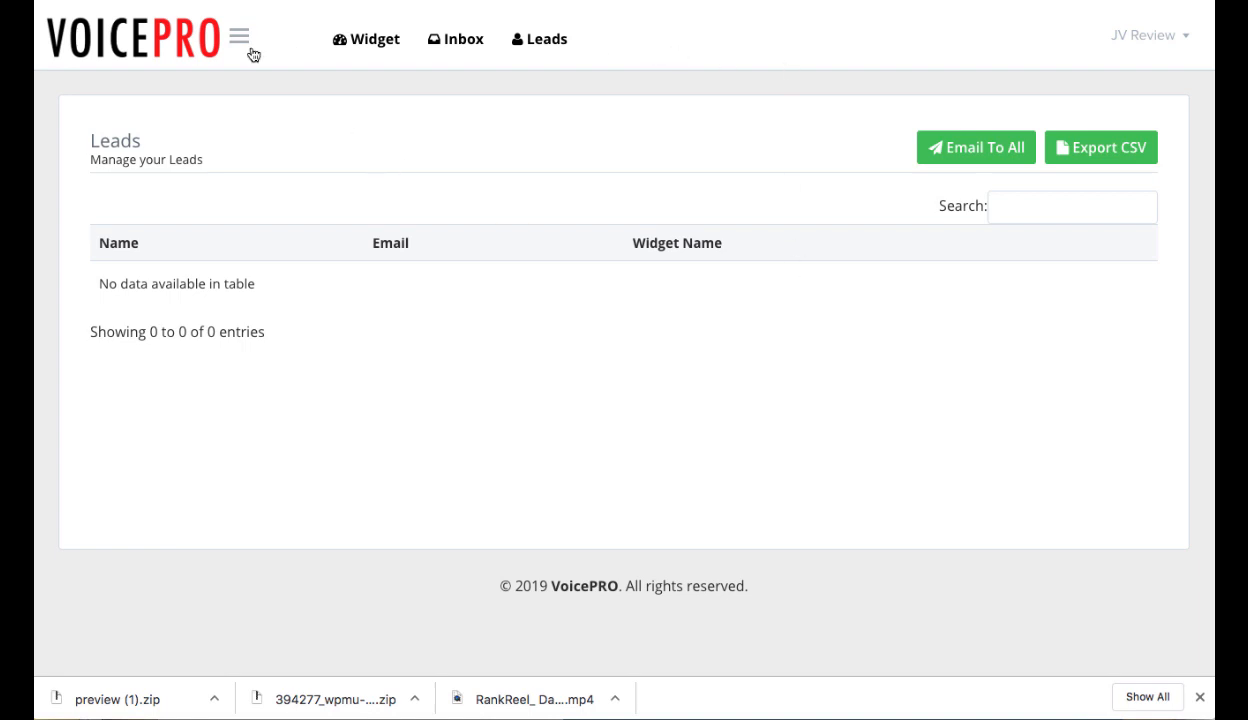
- Start creating a new voicemail widget from the Widget list
click(366, 40)
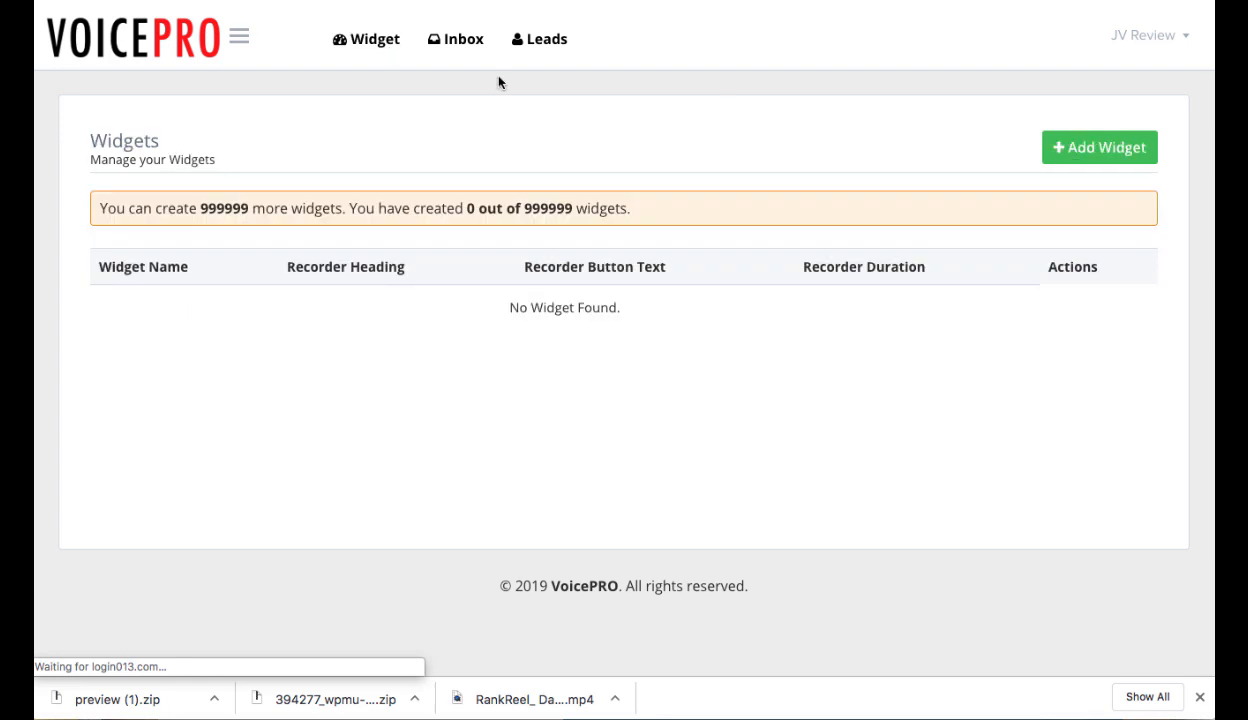
click(1100, 148)
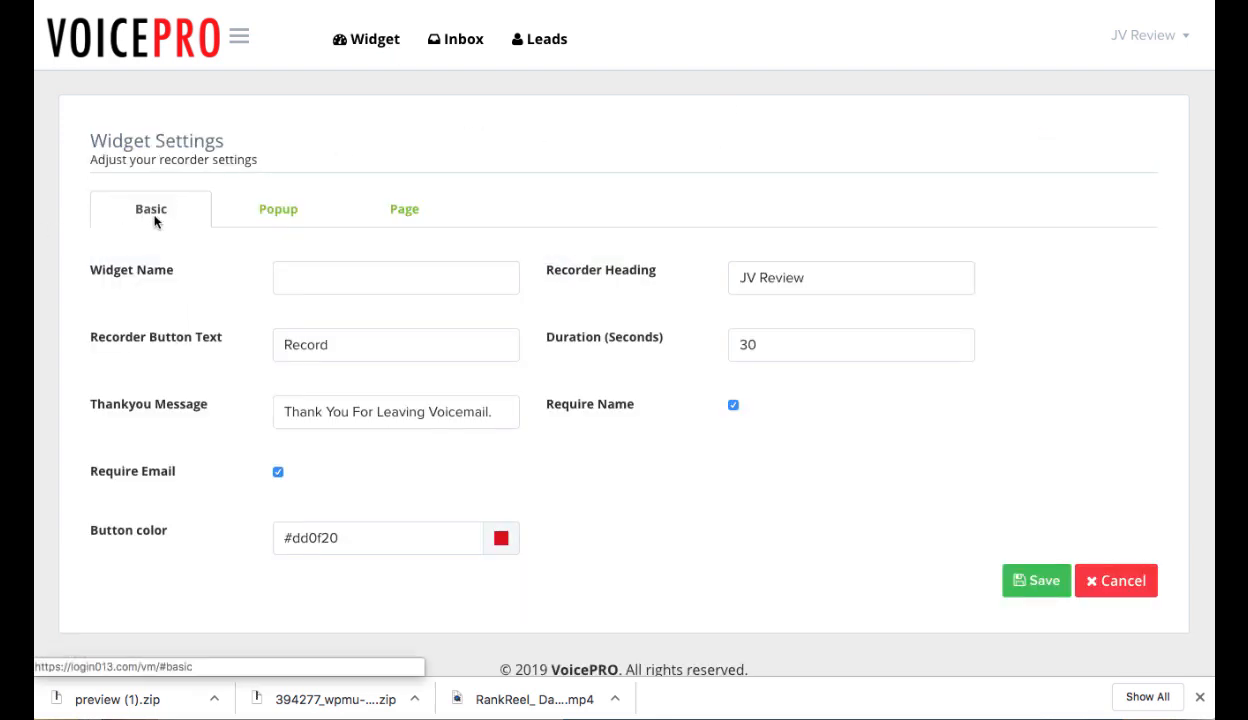
mouse_move(388, 258)
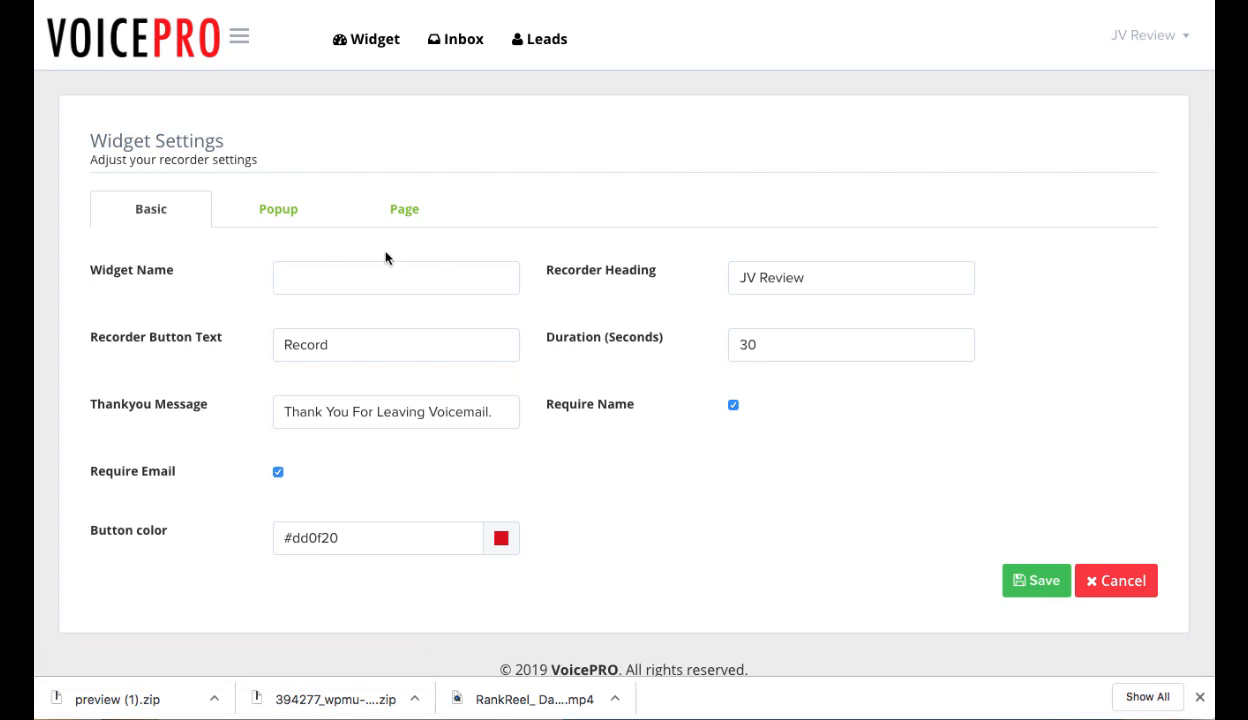
- Review the Popup button position choices, then move to the Page description settings
click(278, 208)
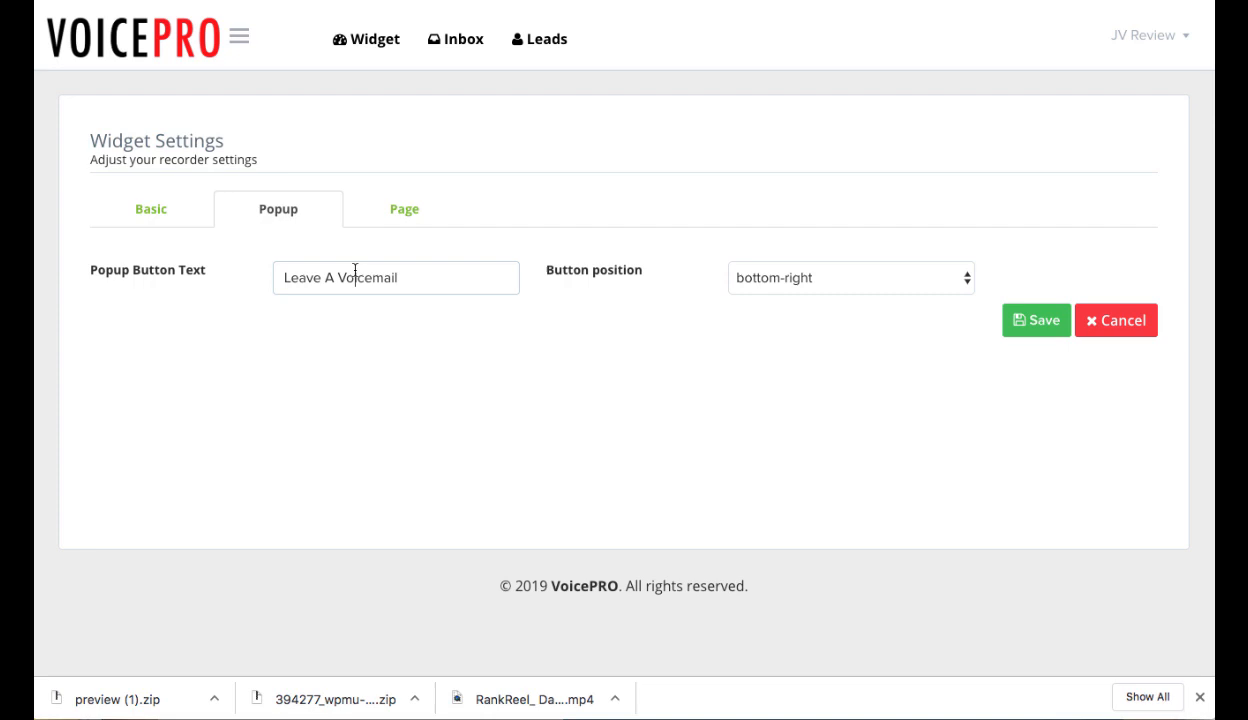
click(848, 276)
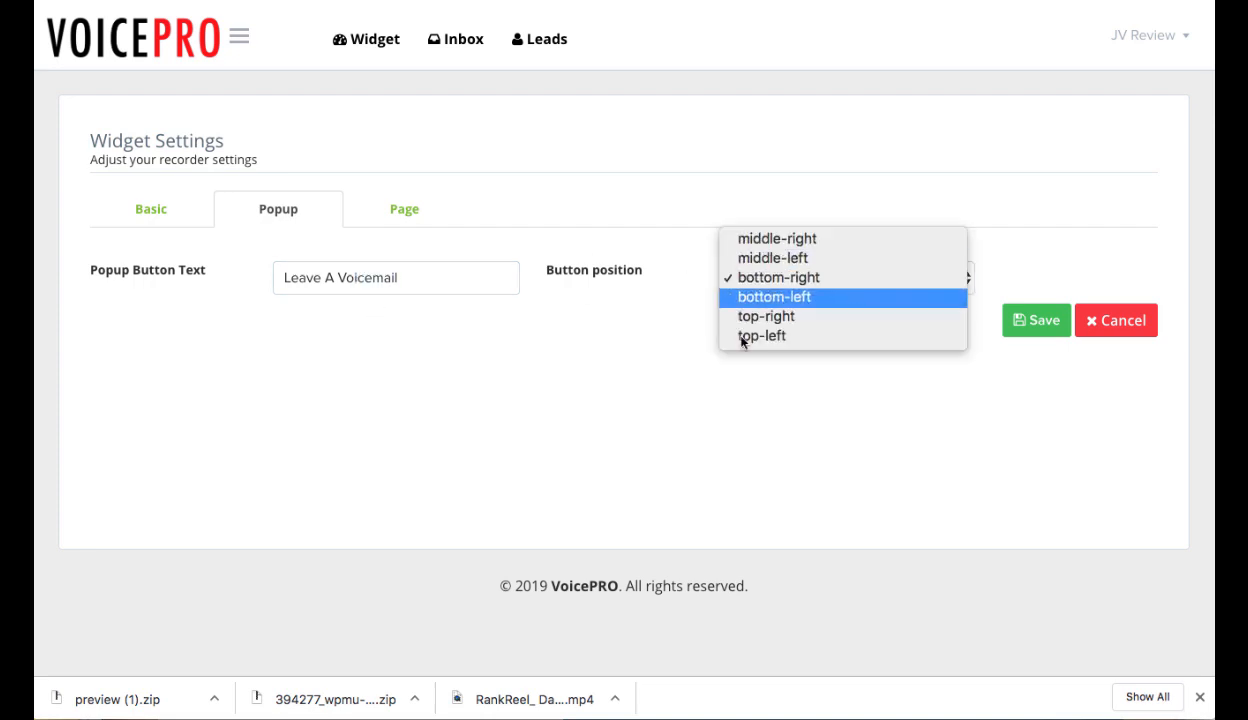
click(404, 208)
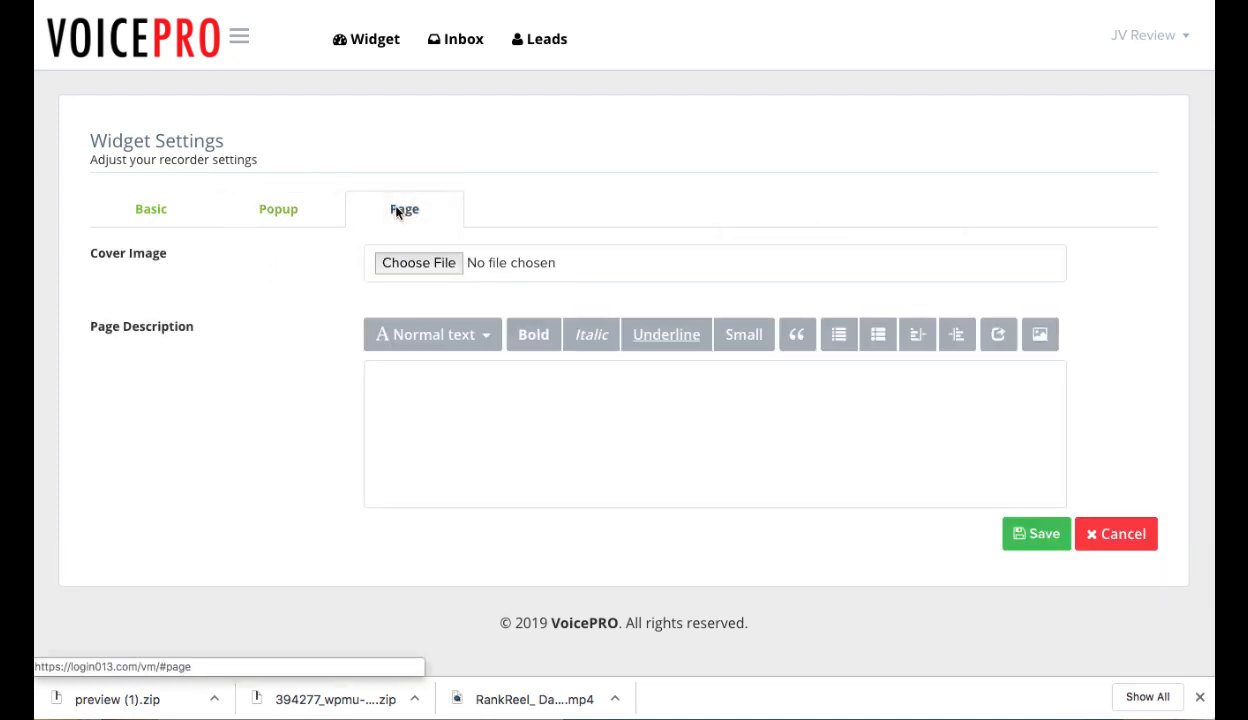
mouse_move(532, 334)
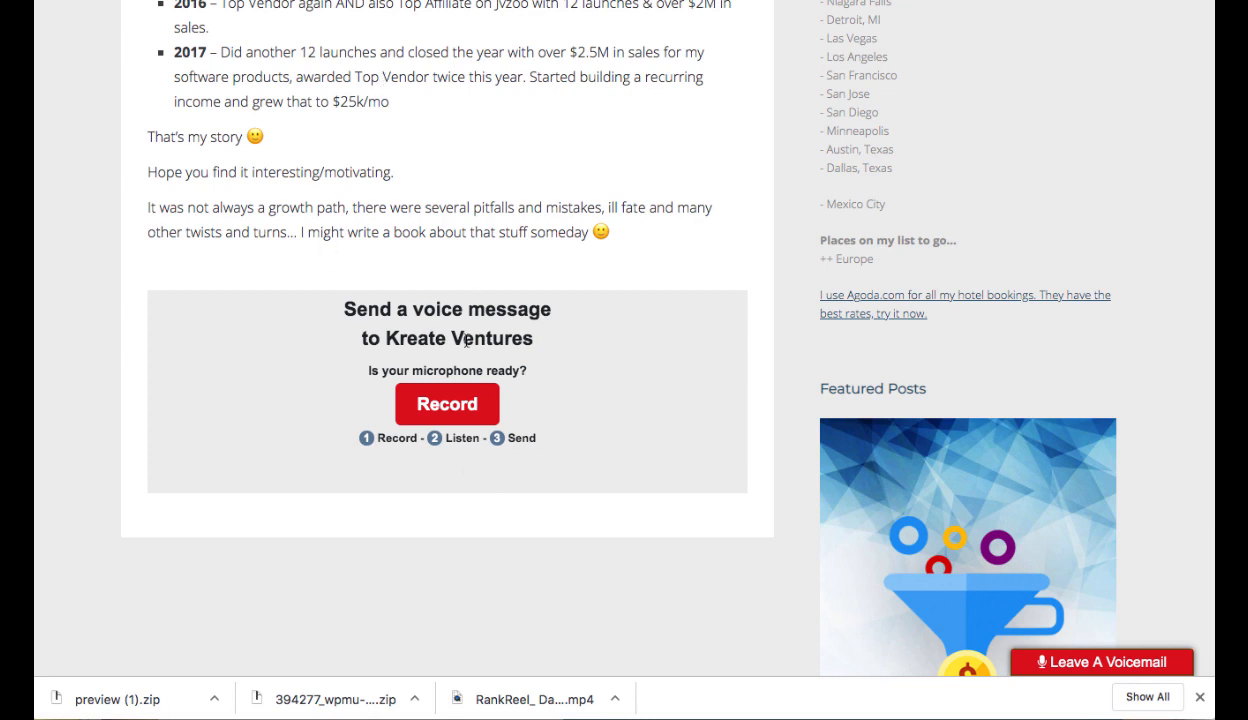
mouse_move(336, 258)
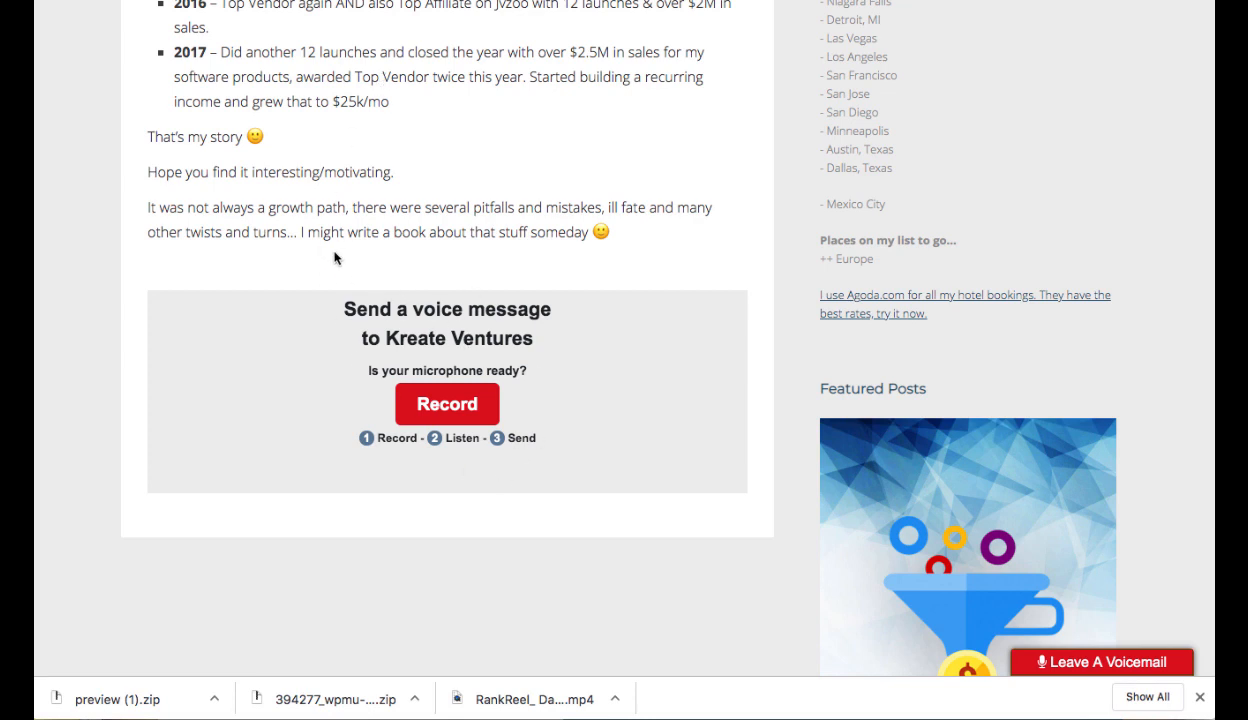
mouse_move(362, 312)
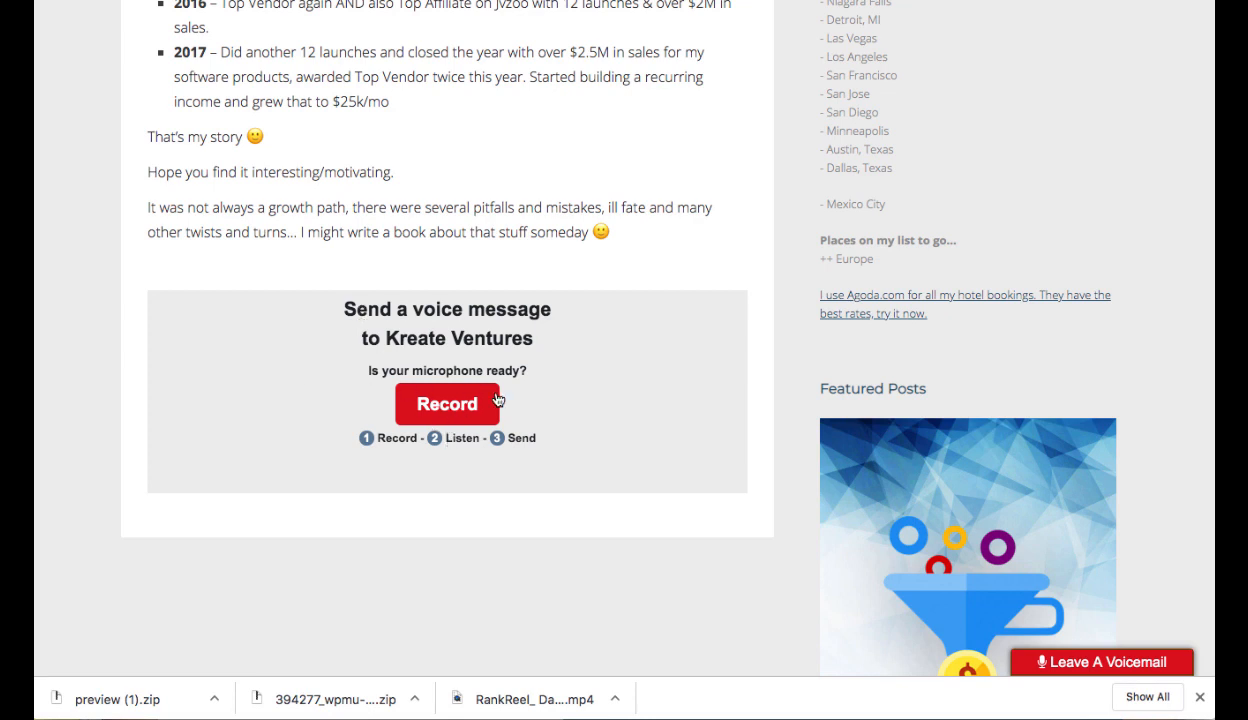
mouse_move(634, 470)
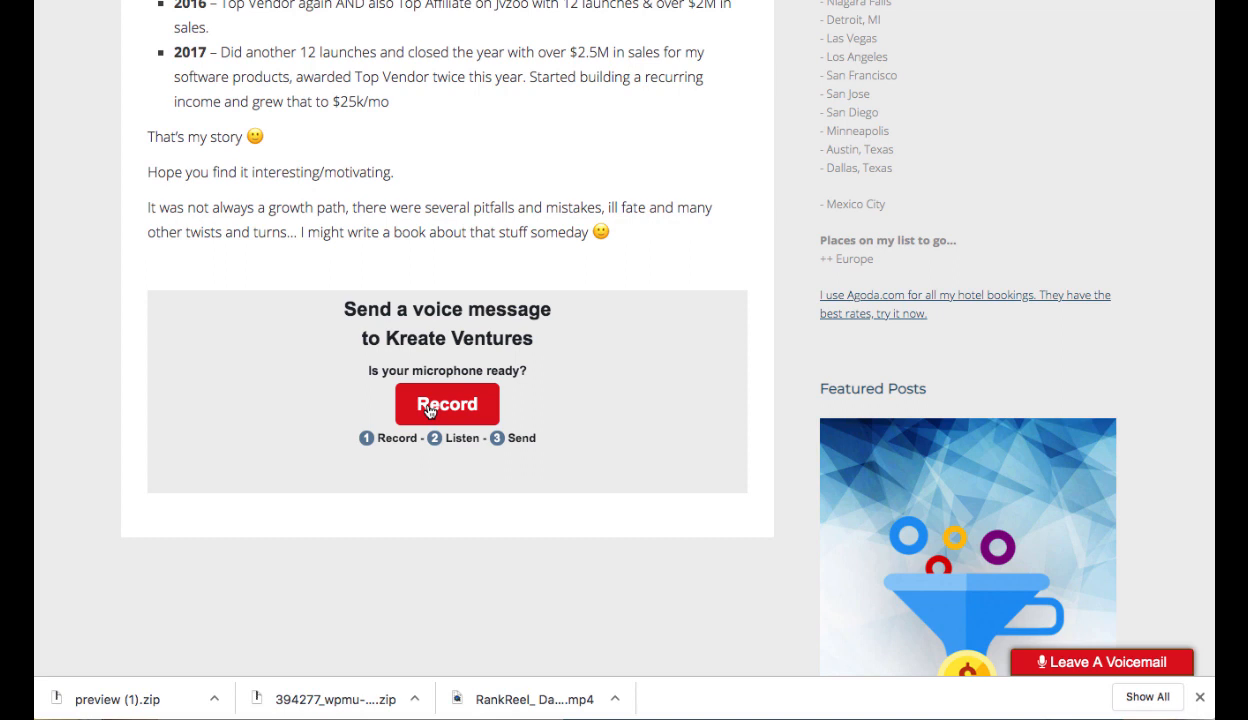
mouse_move(448, 420)
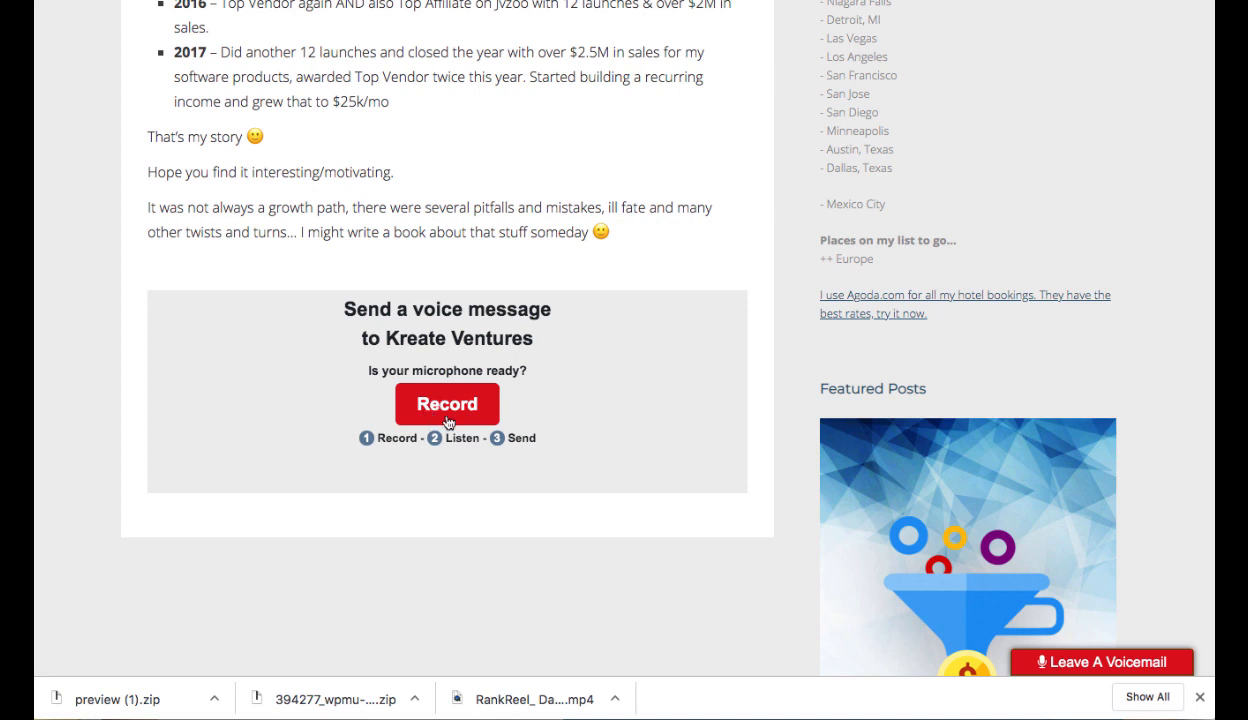
- Record a short voice message in the embedded recorder and stop it
click(448, 404)
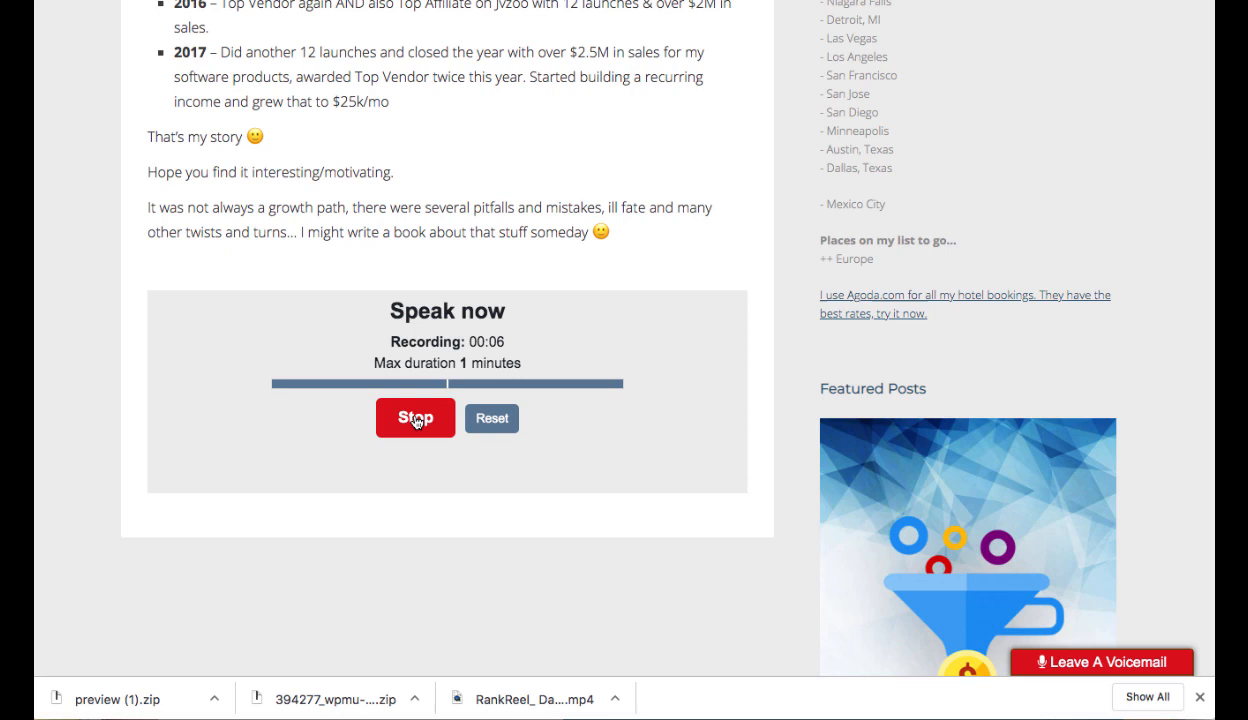
click(416, 418)
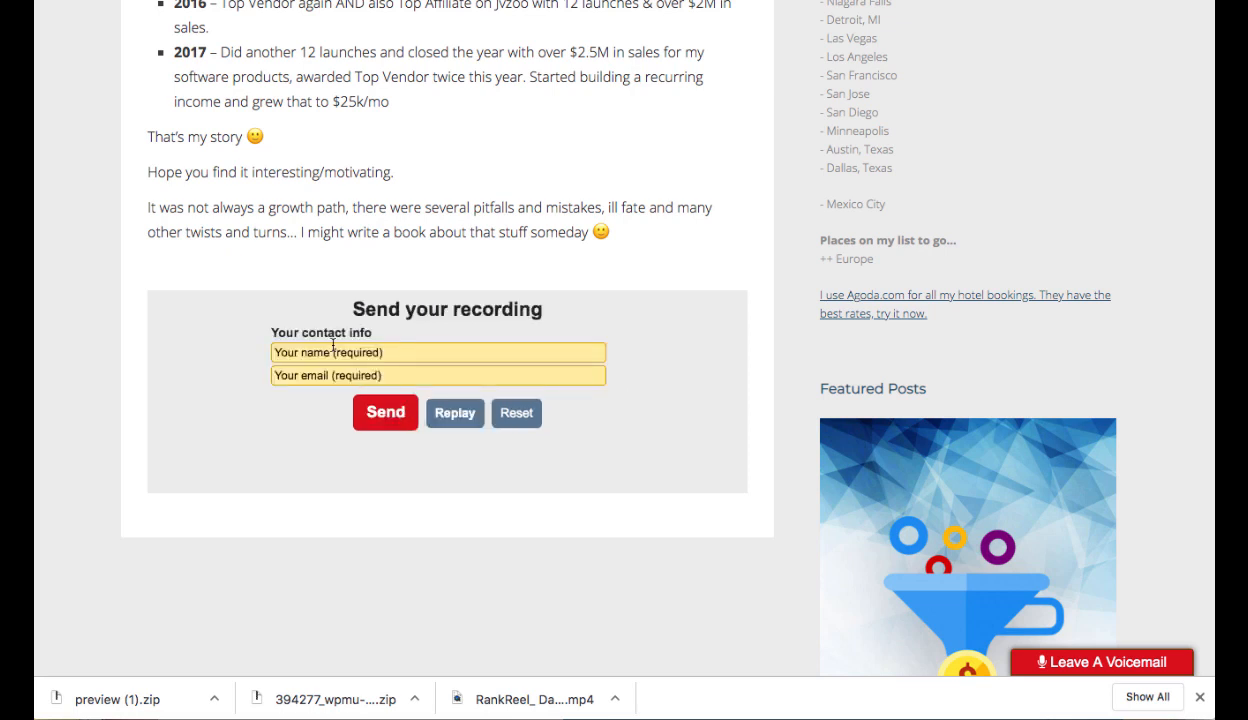
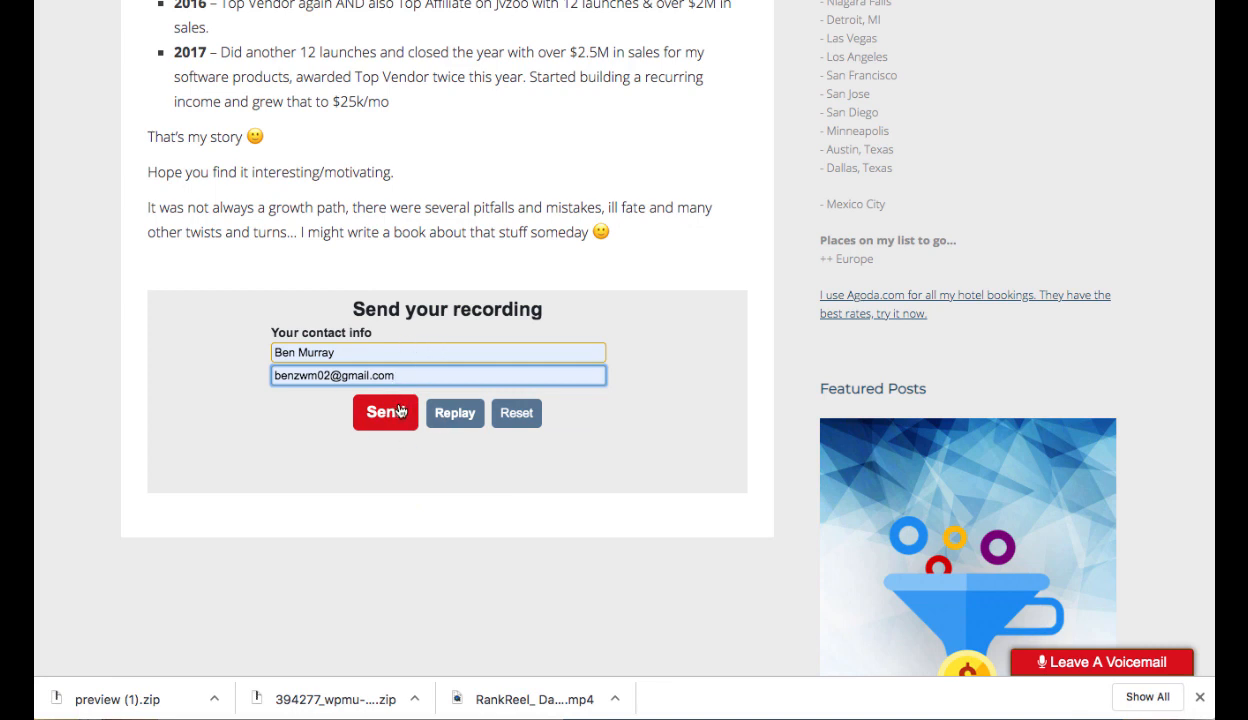
mouse_move(410, 352)
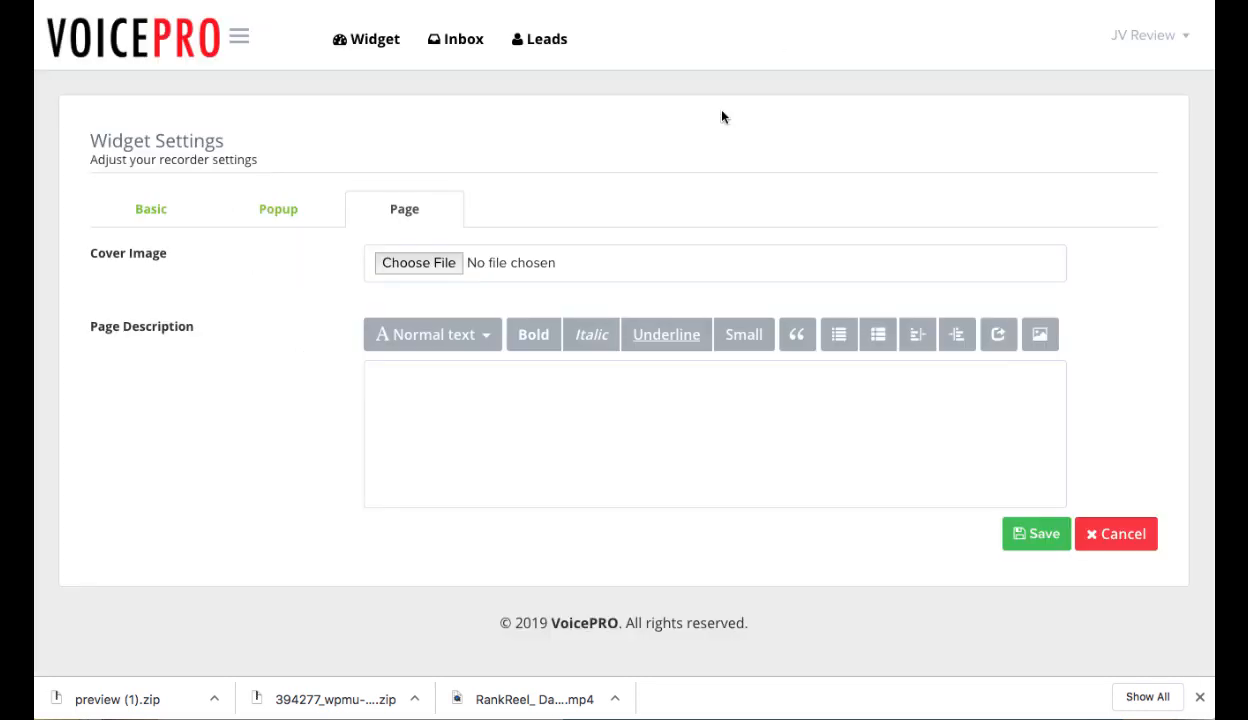
mouse_move(408, 156)
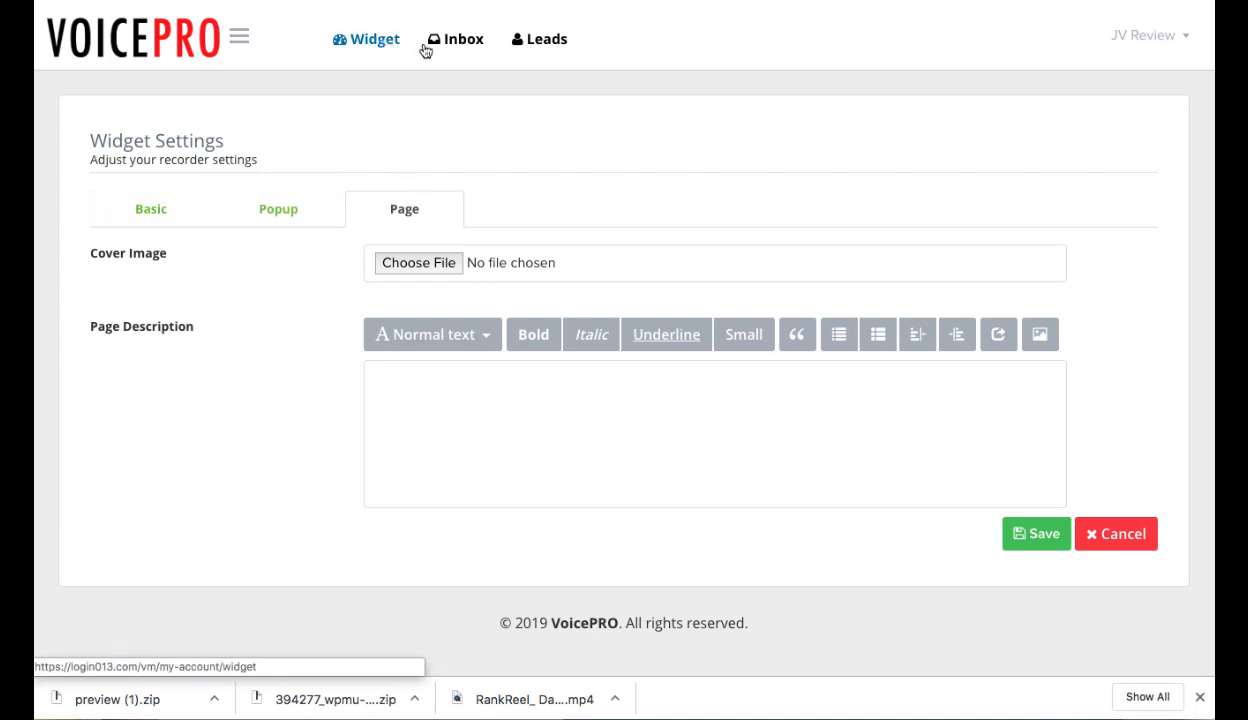
- View the empty Inbox showing 0 of 999999 voicemails received
click(456, 40)
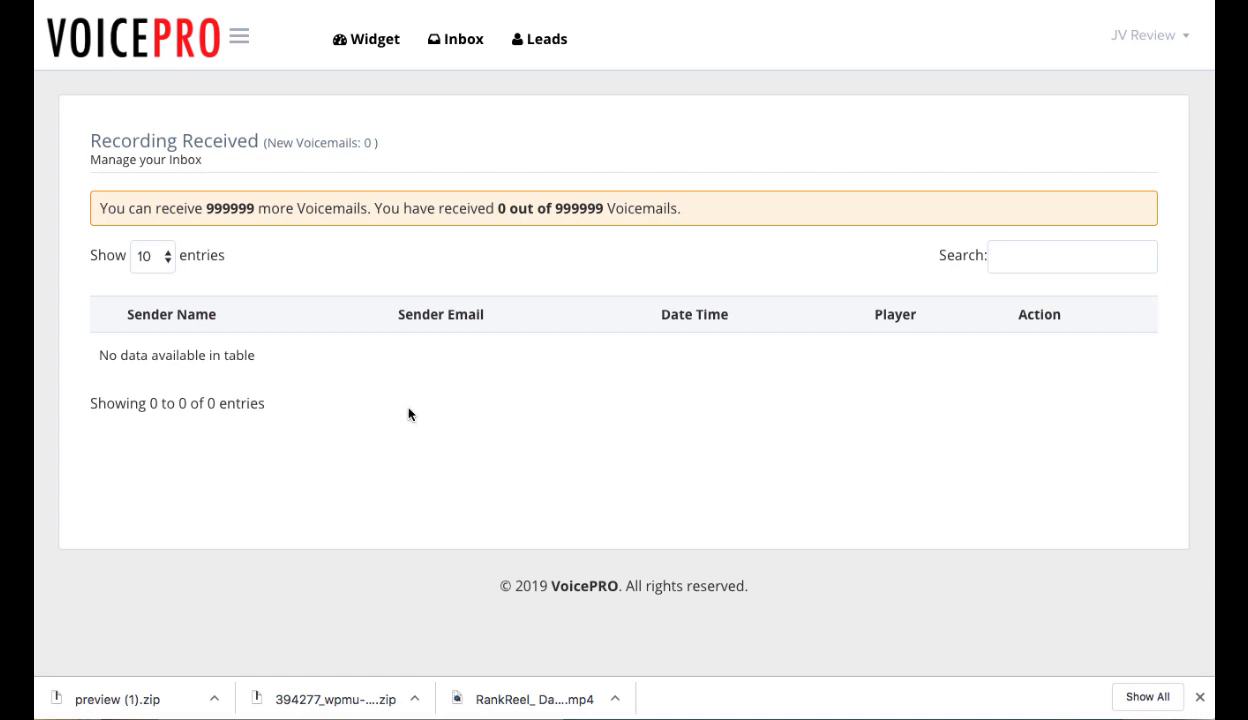
mouse_move(308, 380)
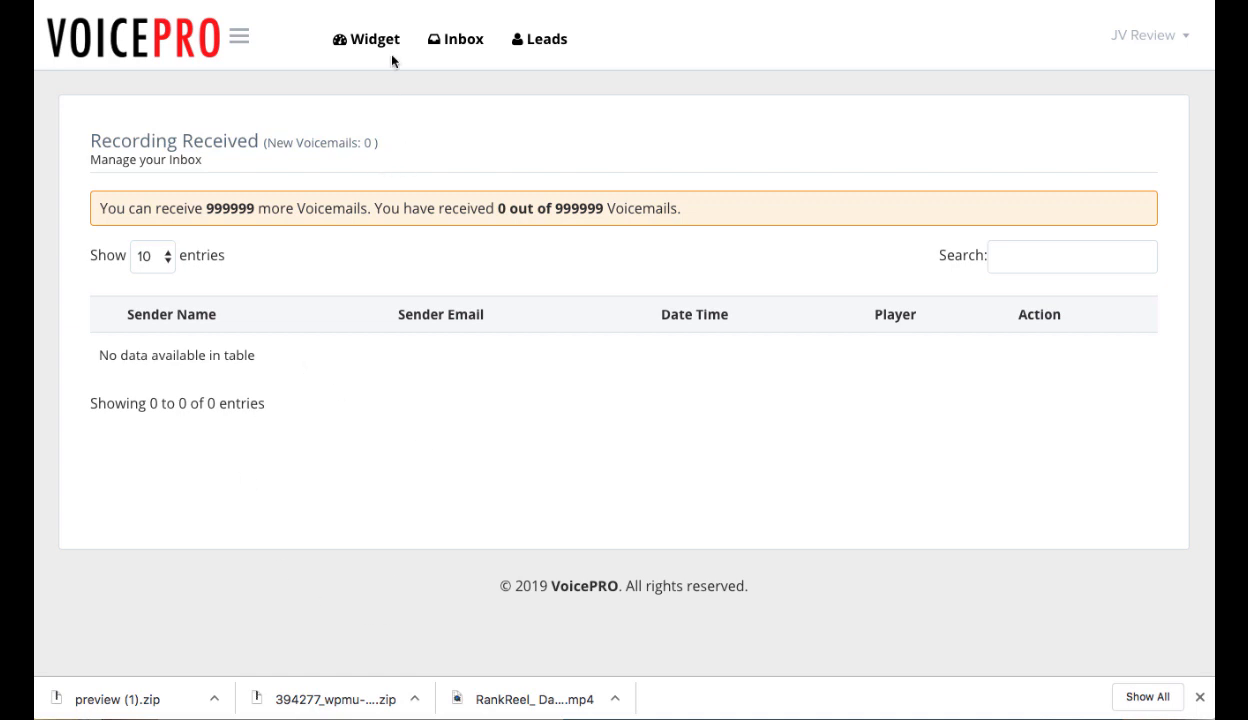
- View the empty Leads list, then move down the sales page to its feature comparison
click(540, 40)
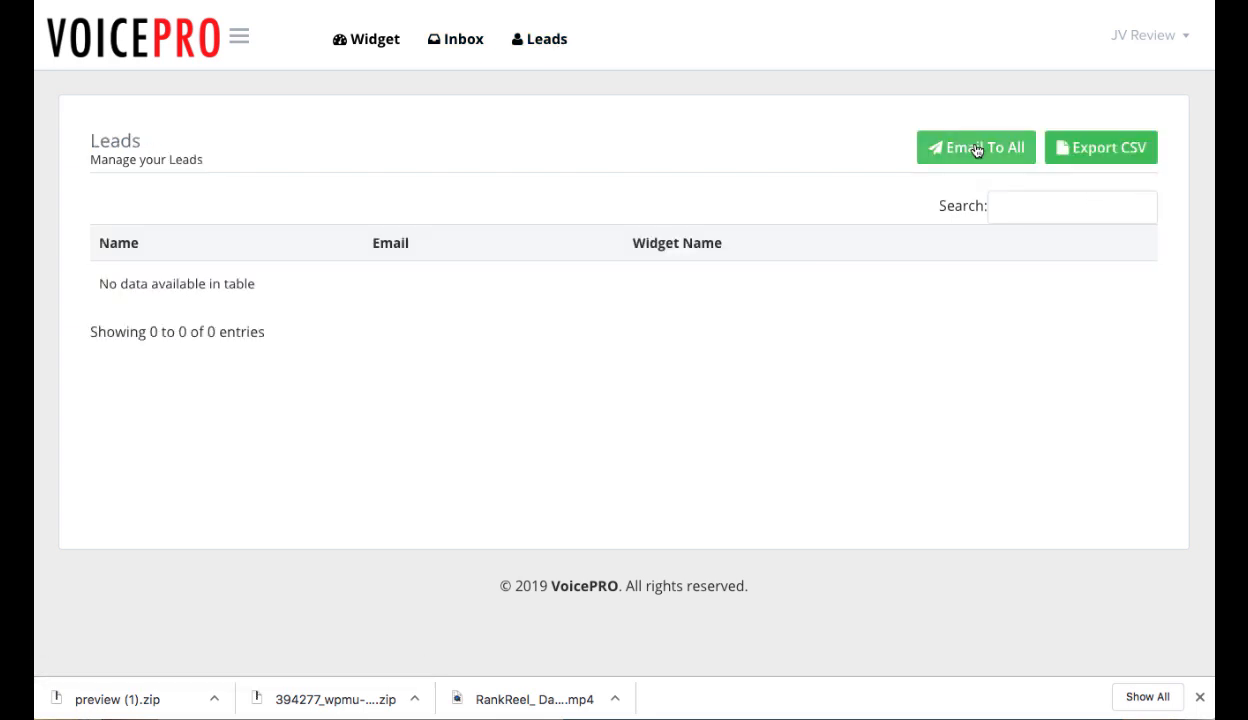
mouse_move(500, 136)
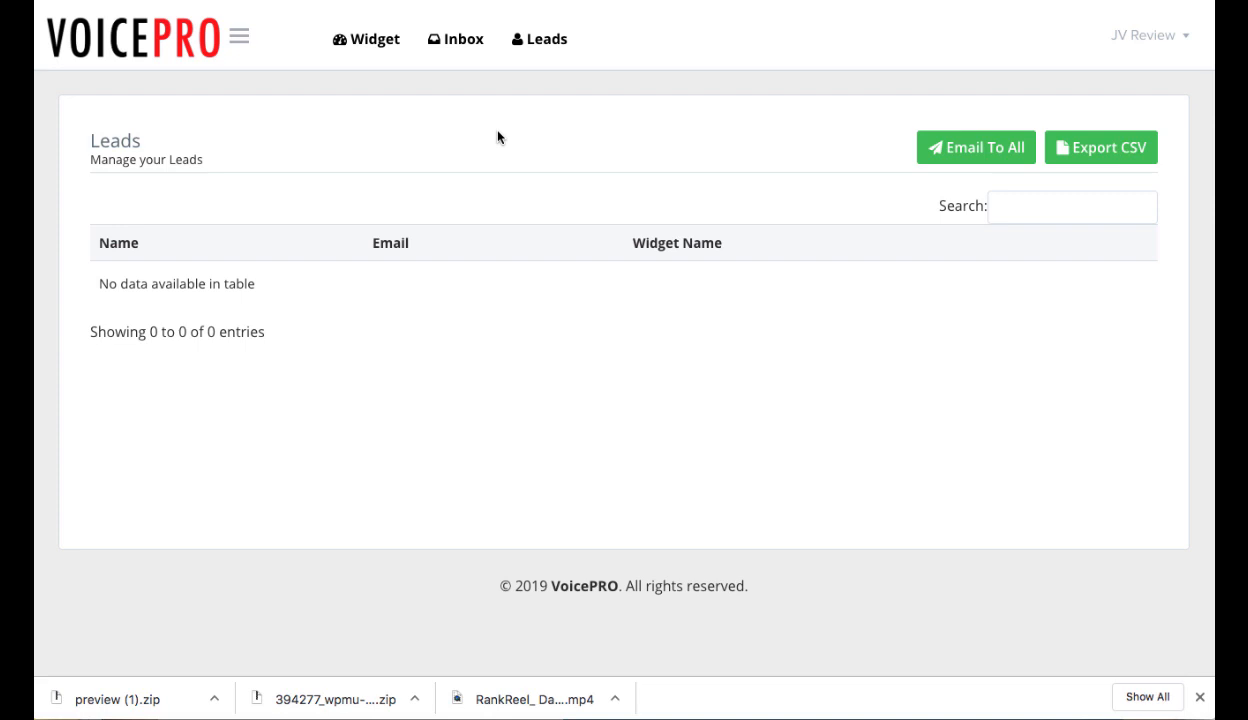
mouse_move(492, 108)
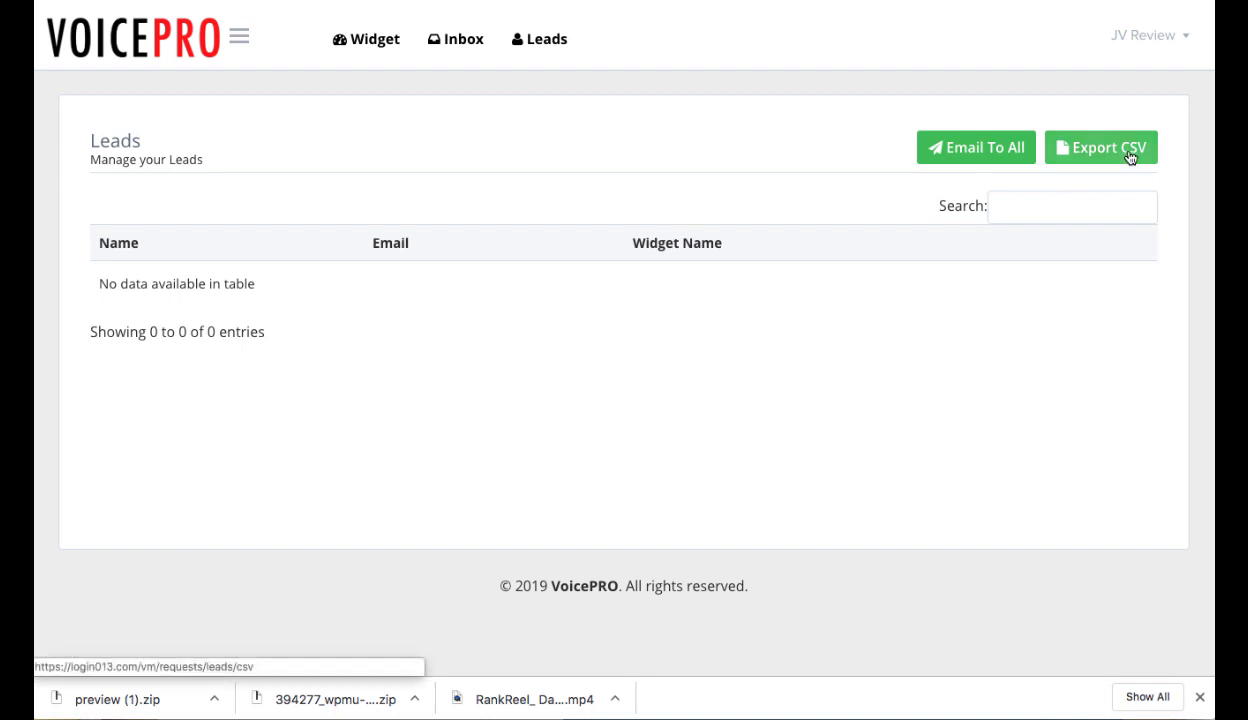
mouse_move(1164, 8)
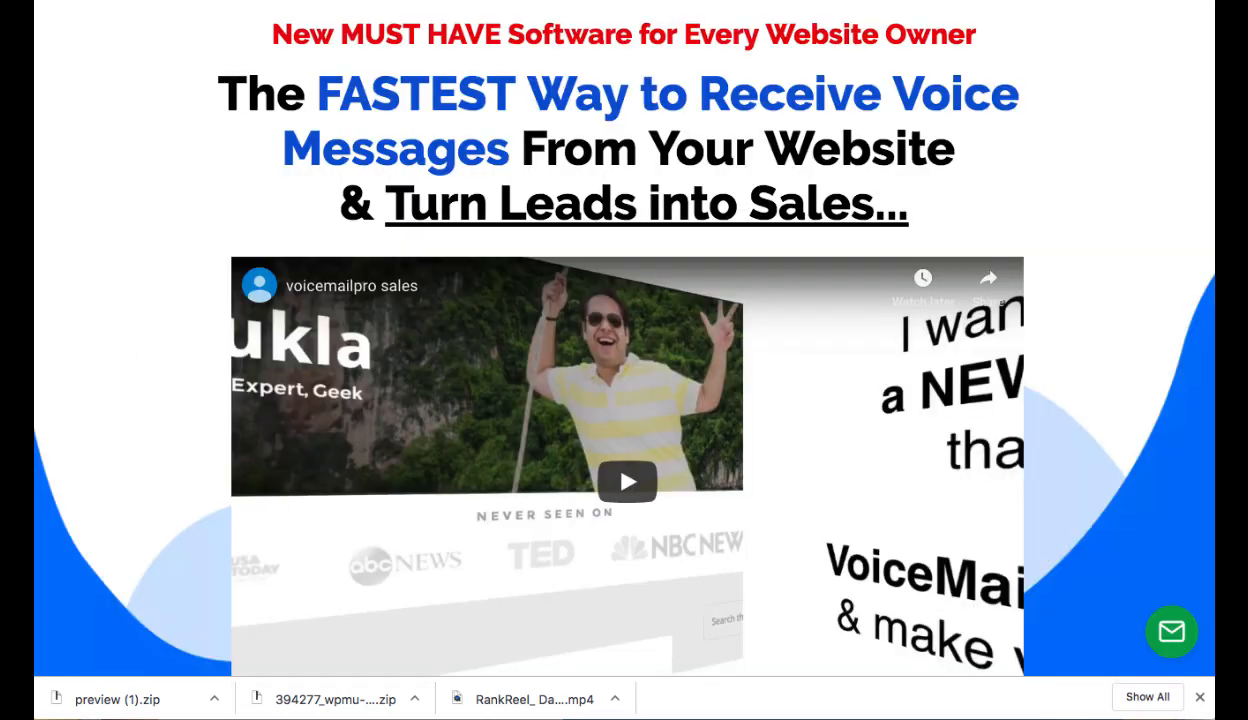
scroll(down, 3)
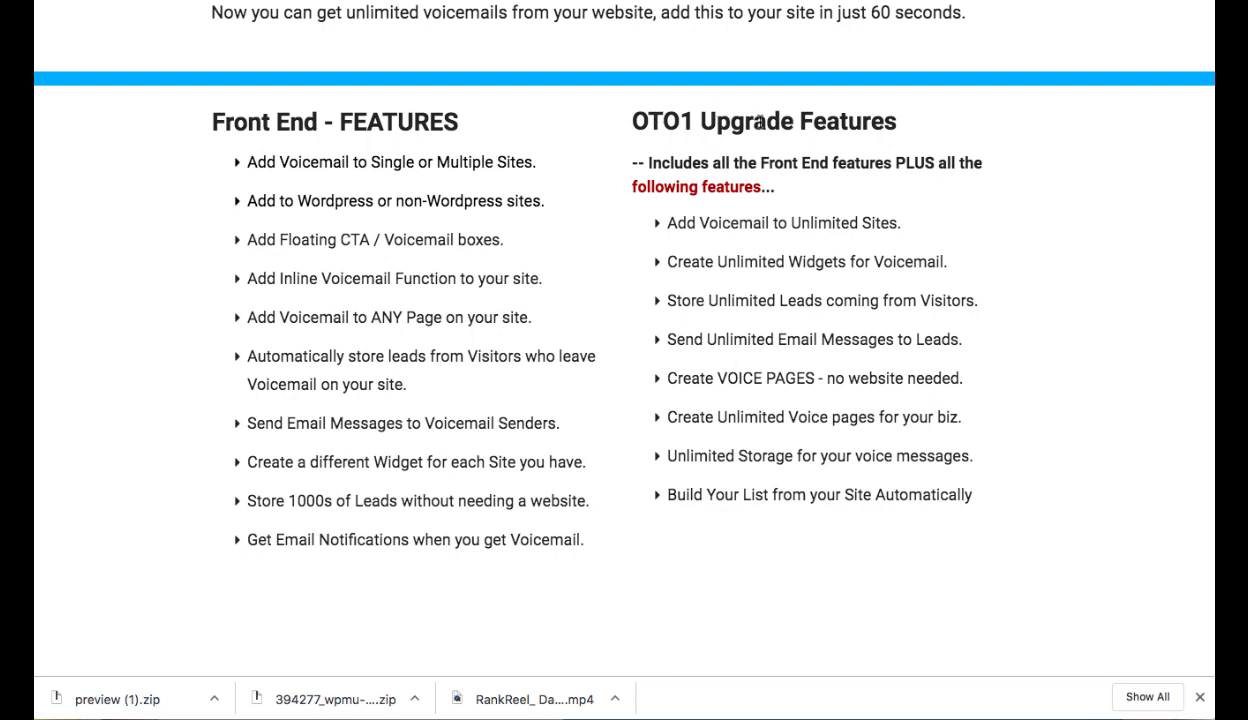
mouse_move(844, 434)
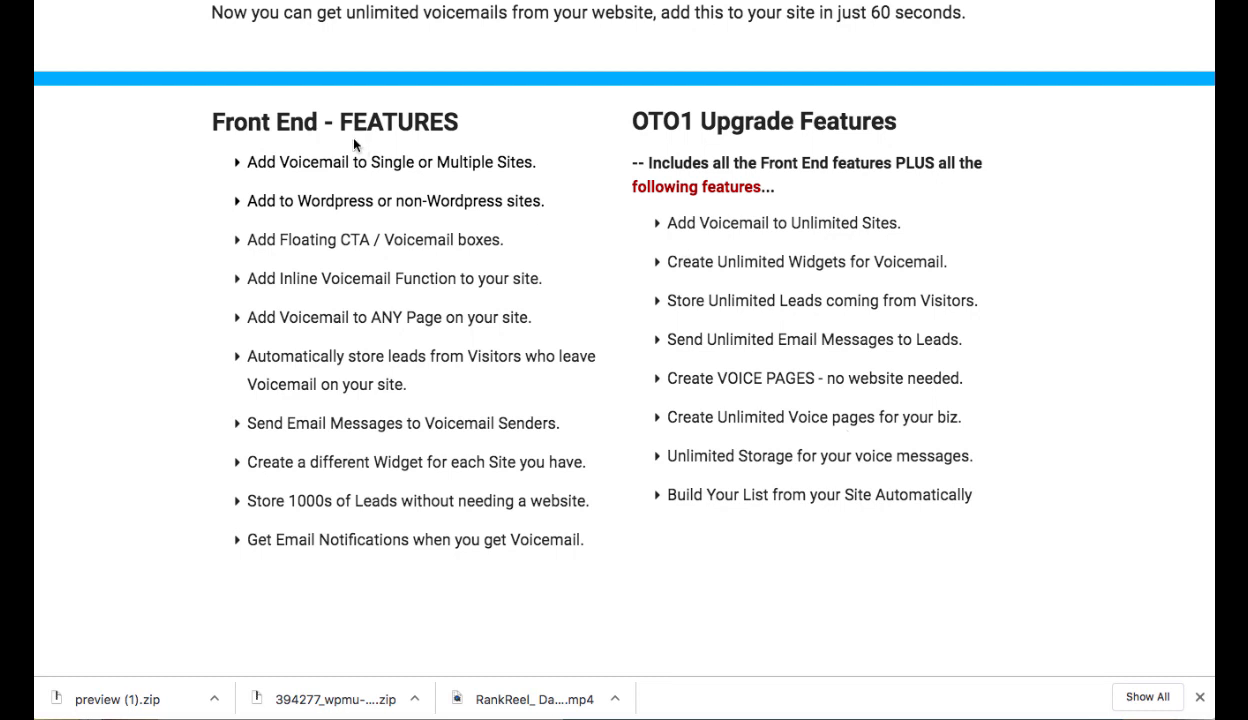
mouse_move(320, 218)
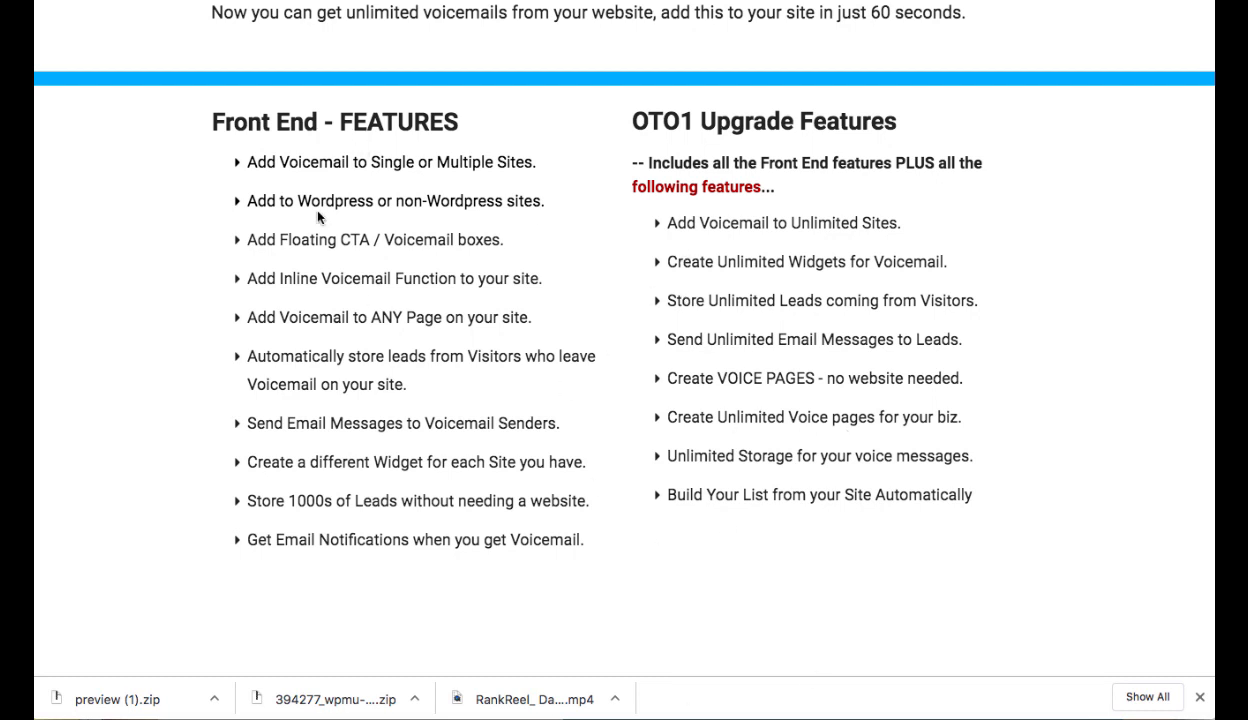
mouse_move(248, 162)
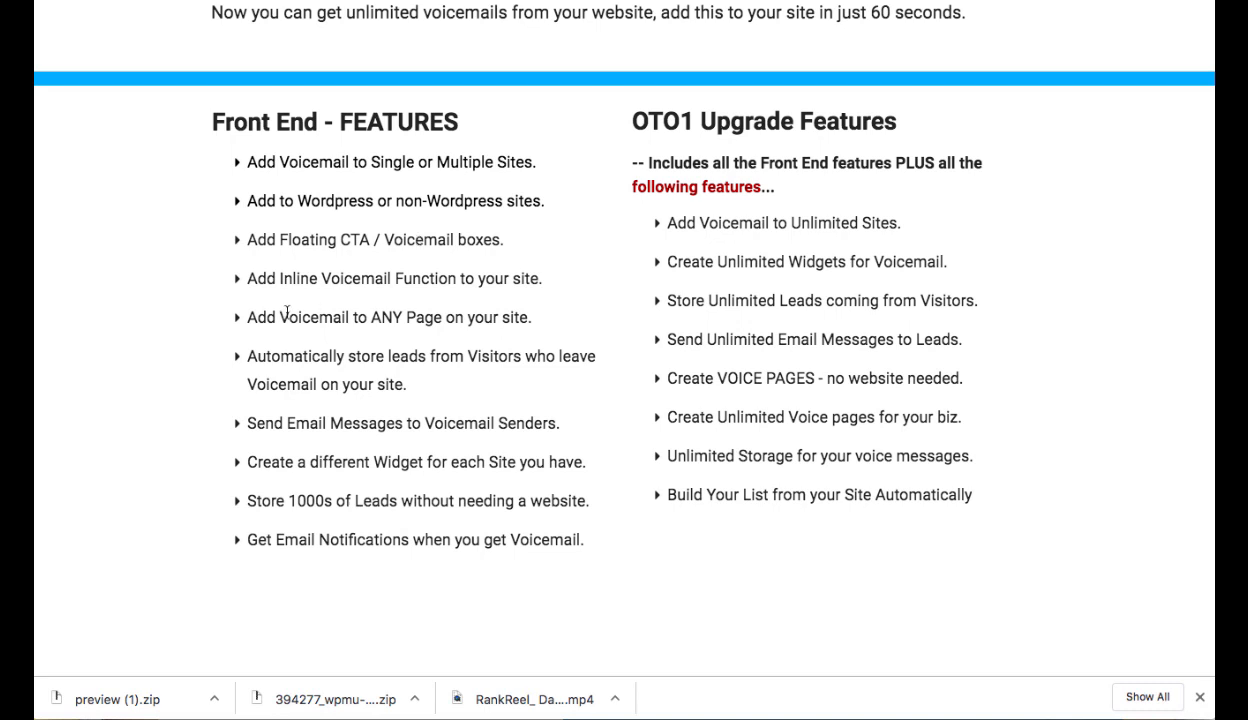
mouse_move(284, 488)
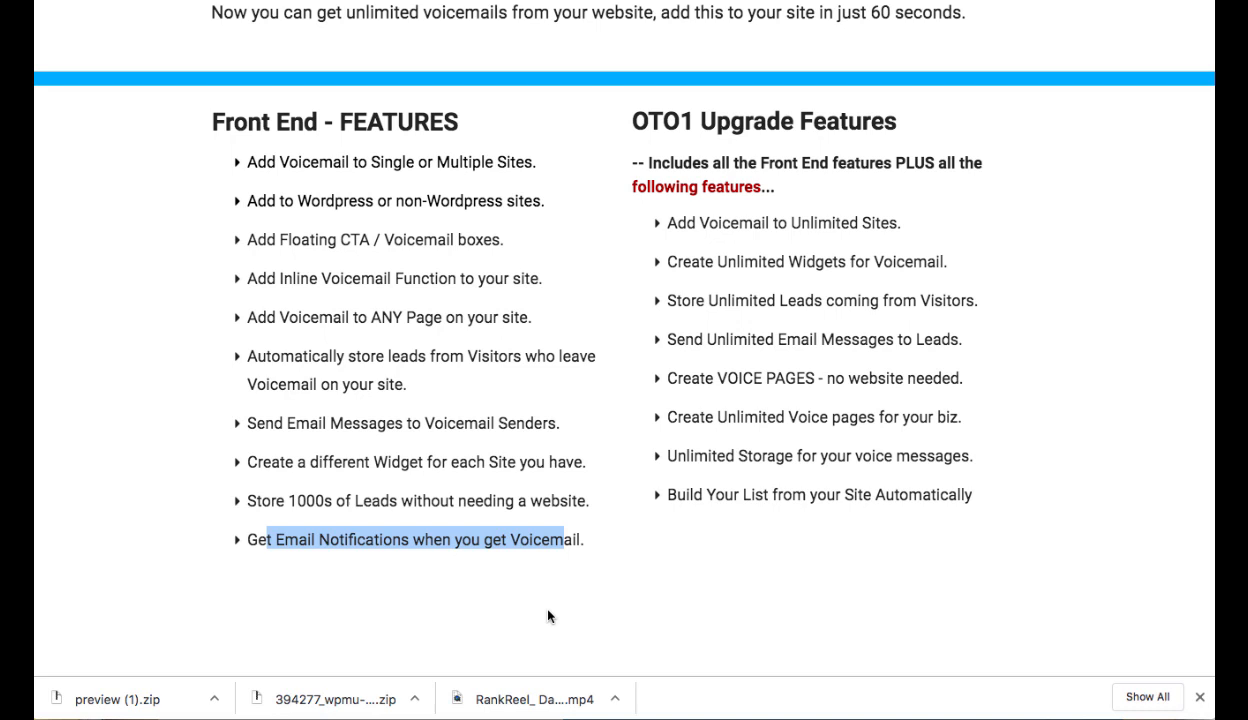
mouse_move(516, 456)
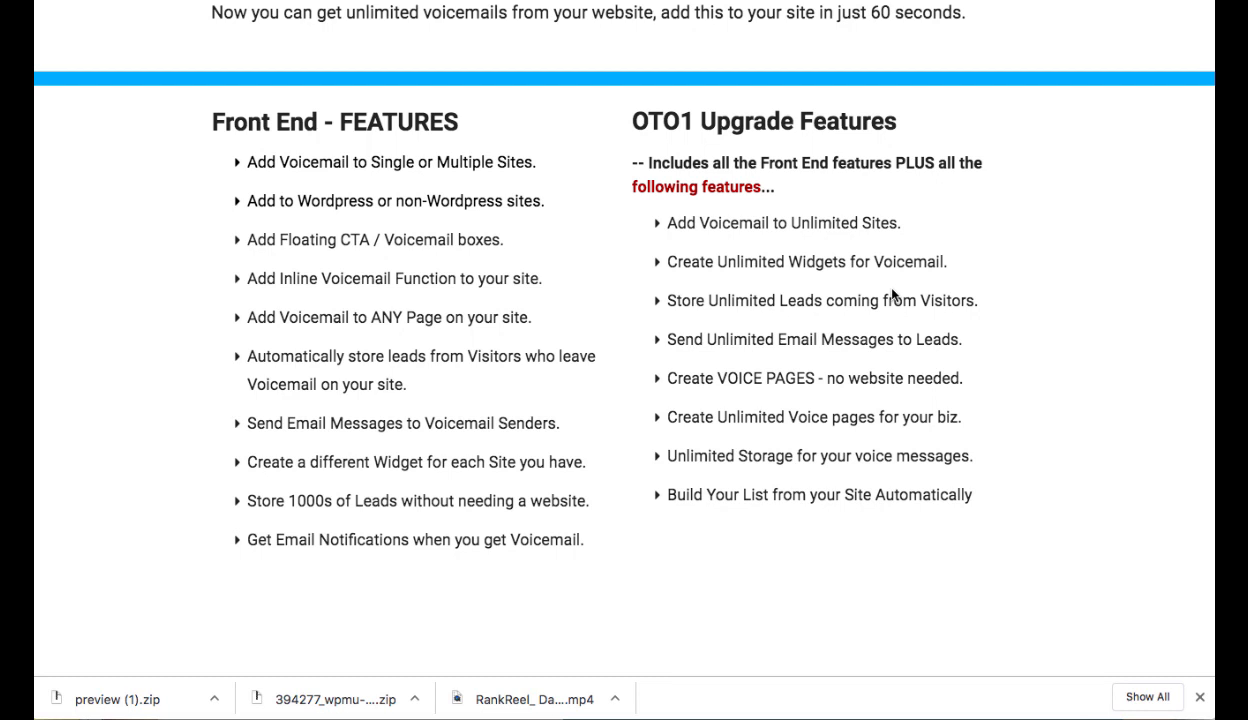
mouse_move(764, 220)
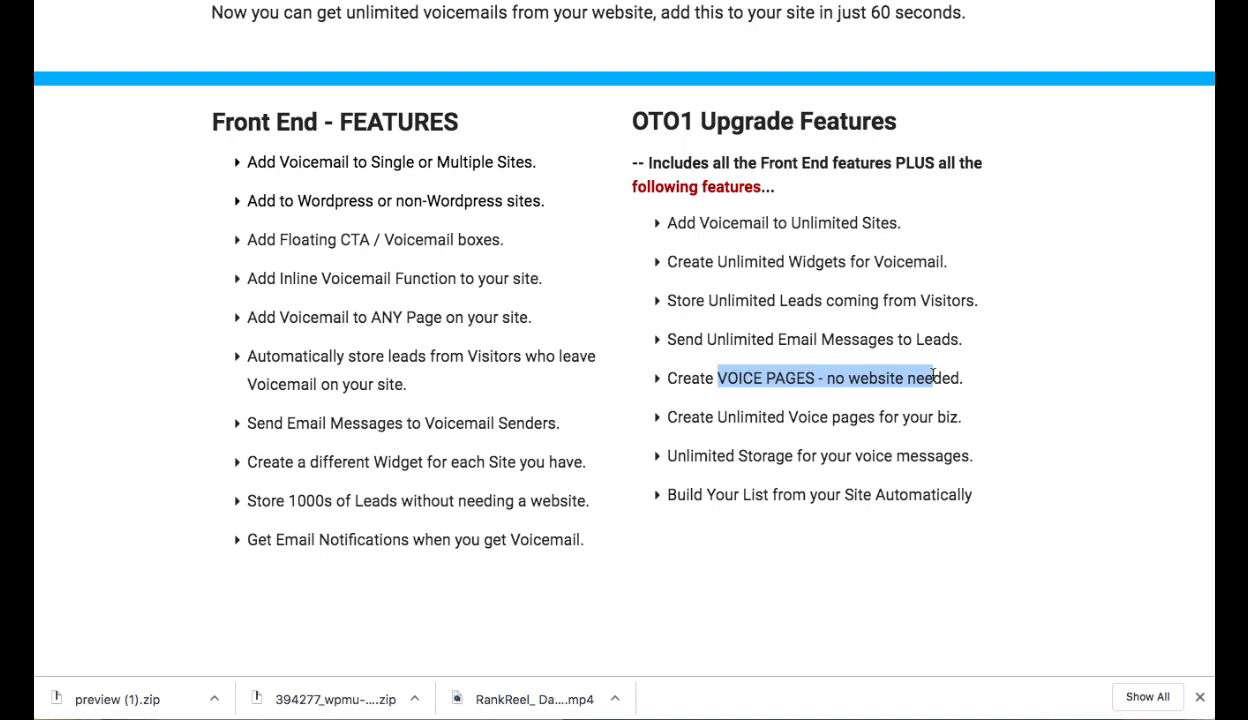
mouse_move(840, 304)
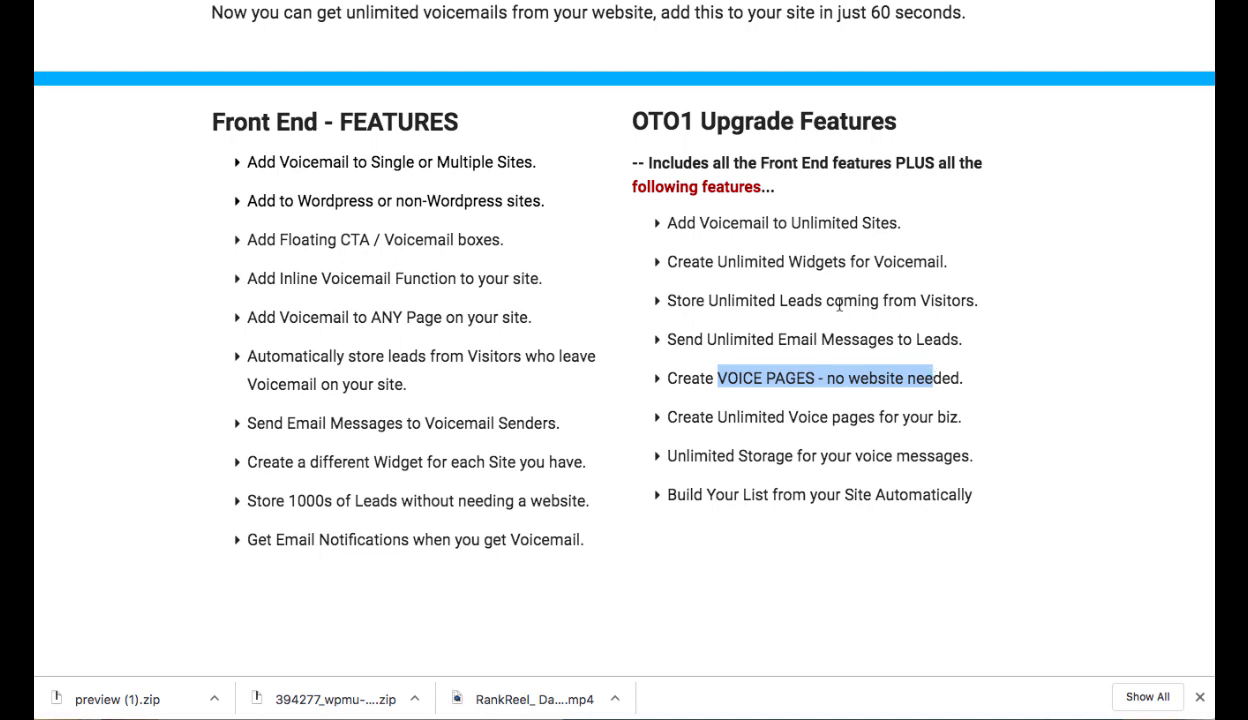
mouse_move(810, 292)
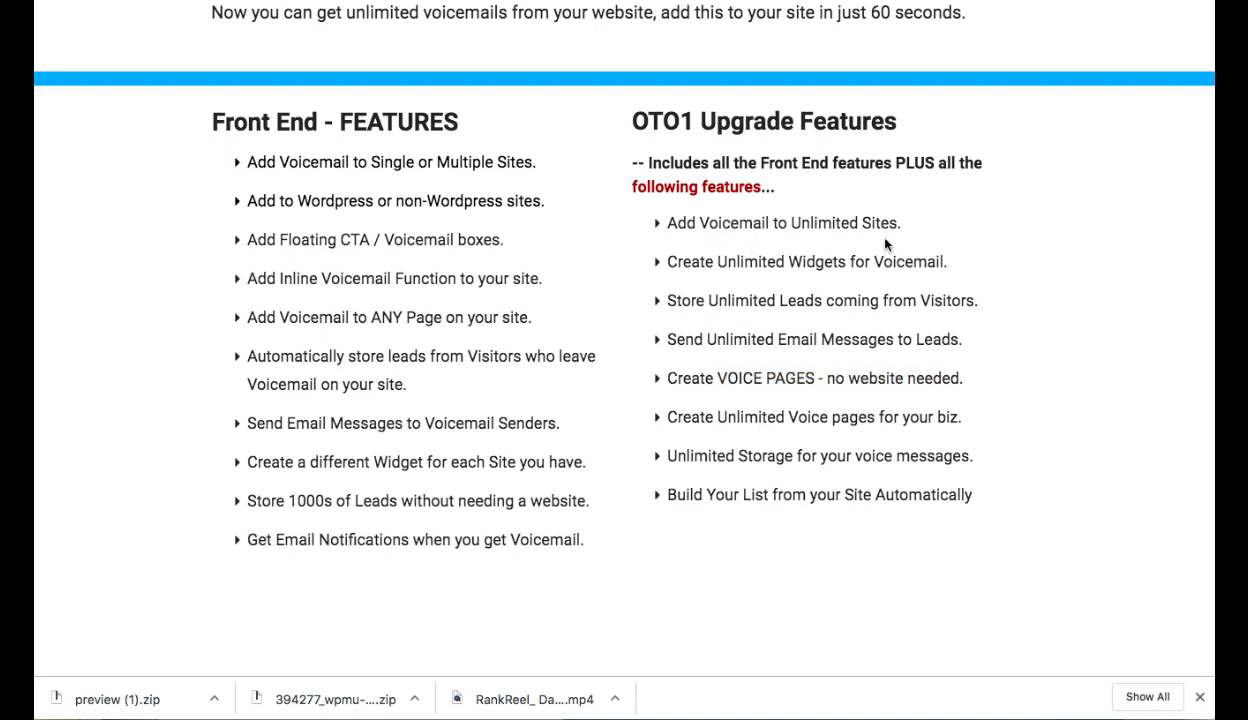
mouse_move(1032, 364)
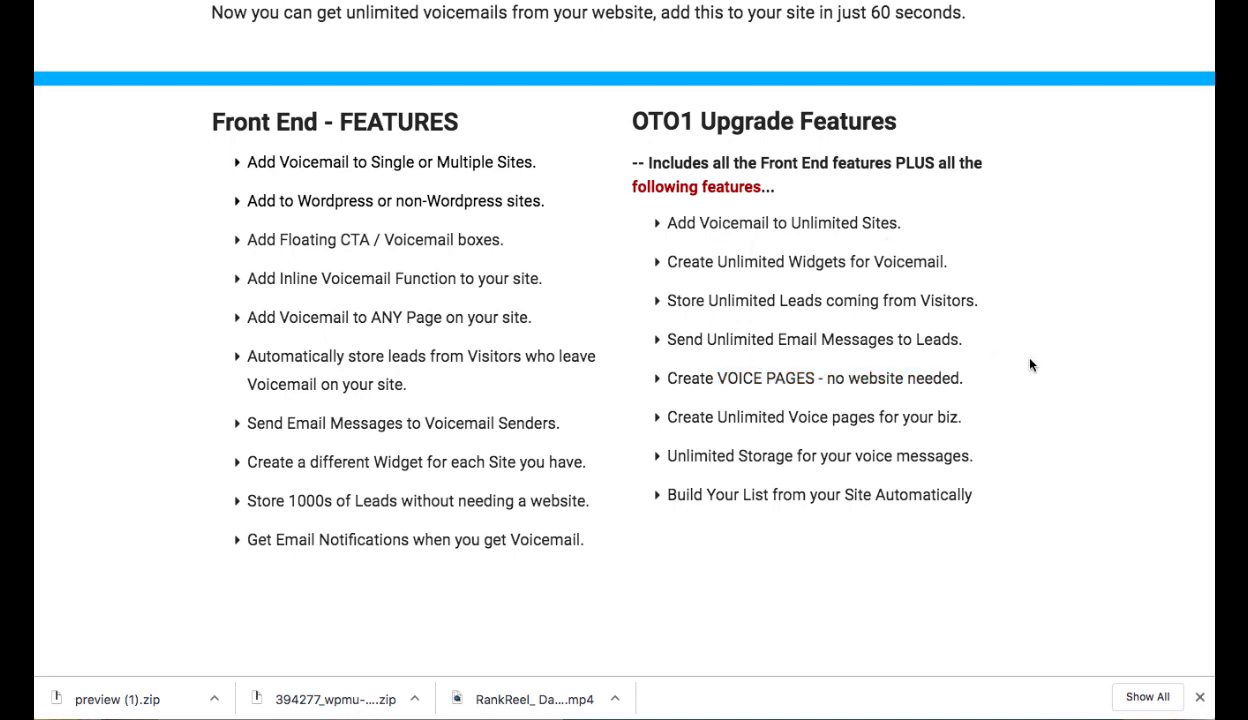
mouse_move(716, 482)
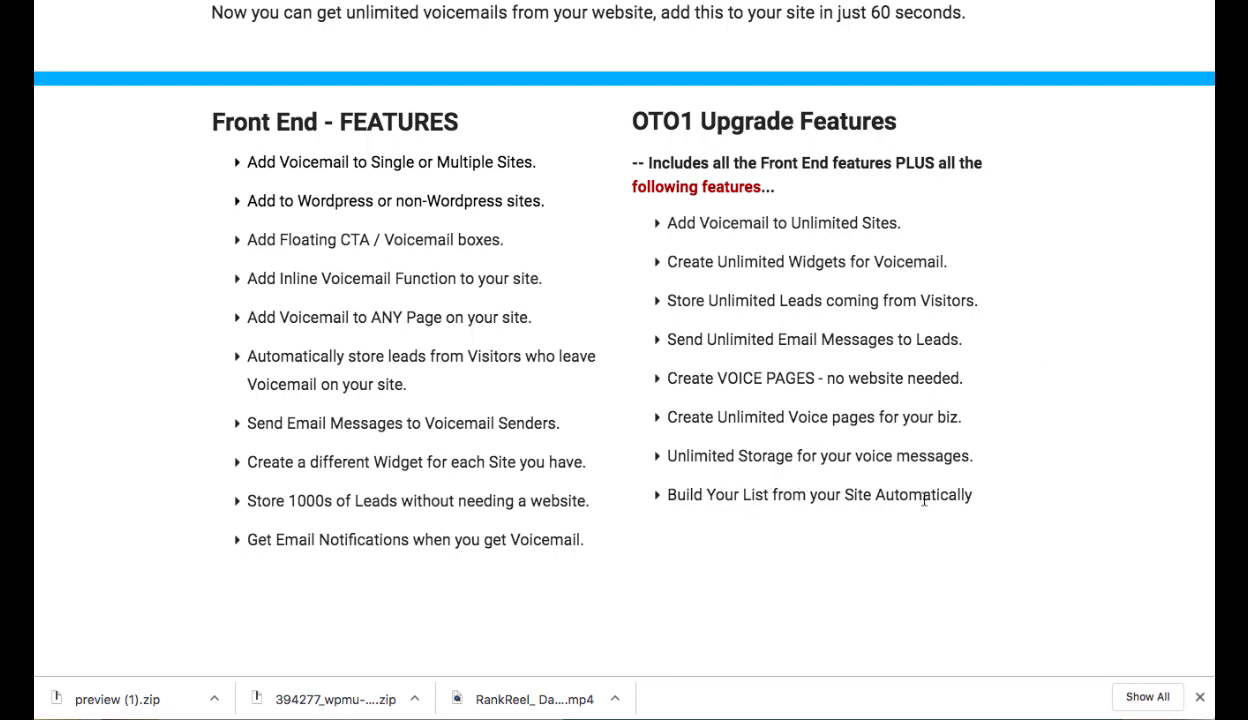
mouse_move(672, 456)
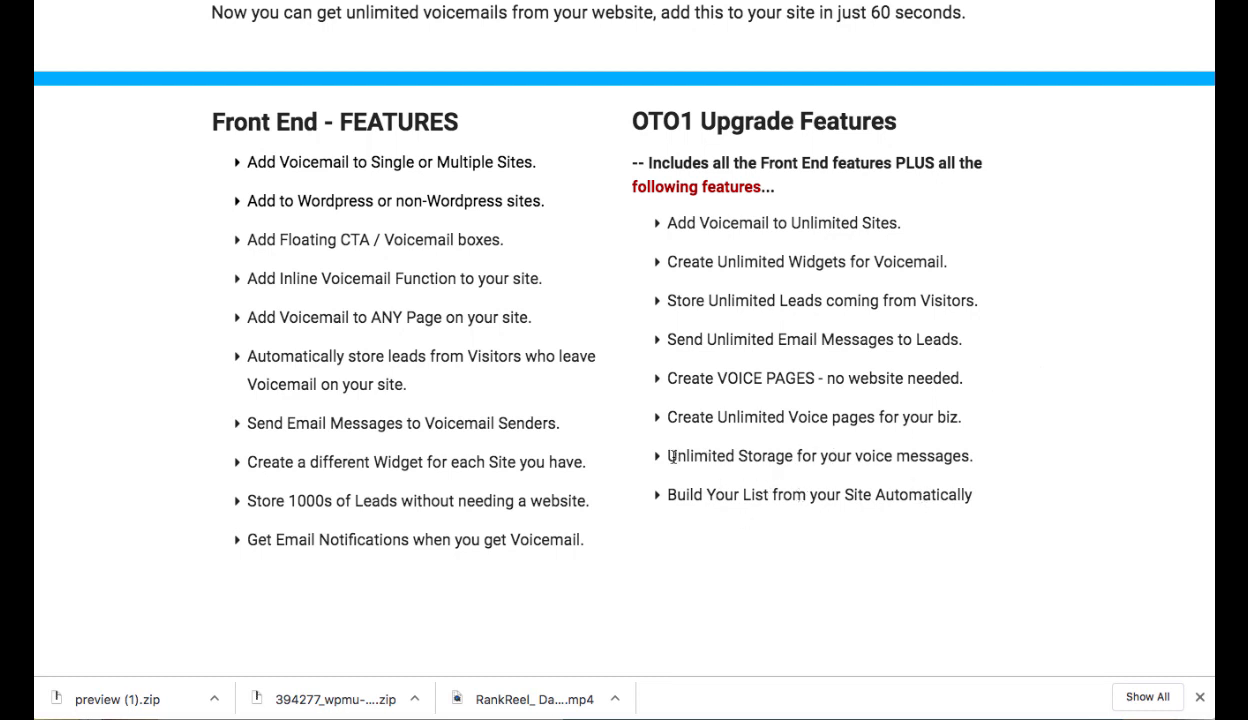
mouse_move(352, 308)
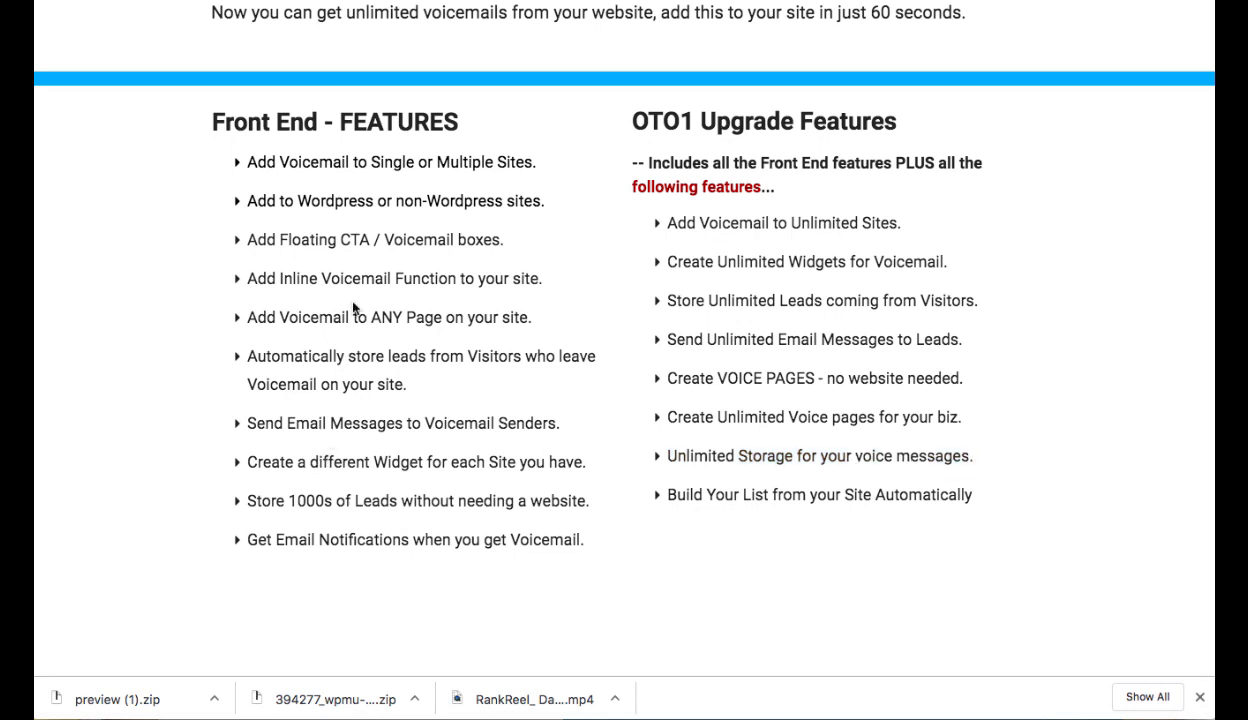
mouse_move(410, 296)
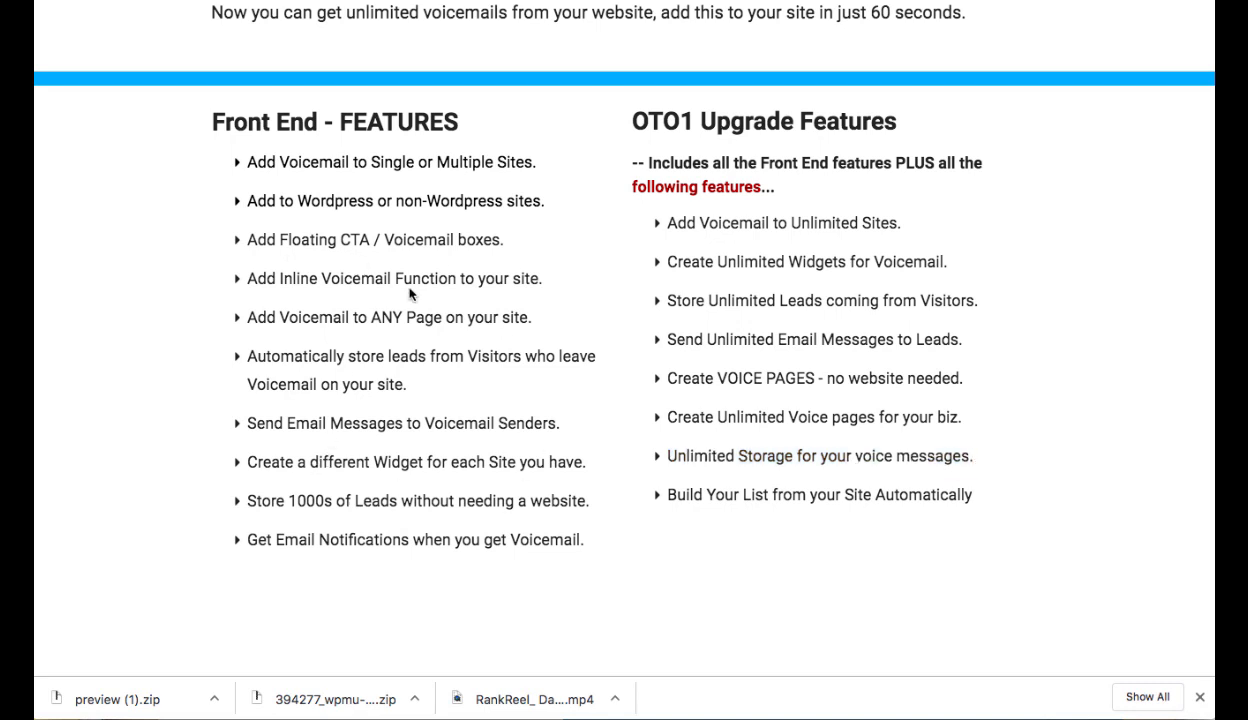
mouse_move(504, 488)
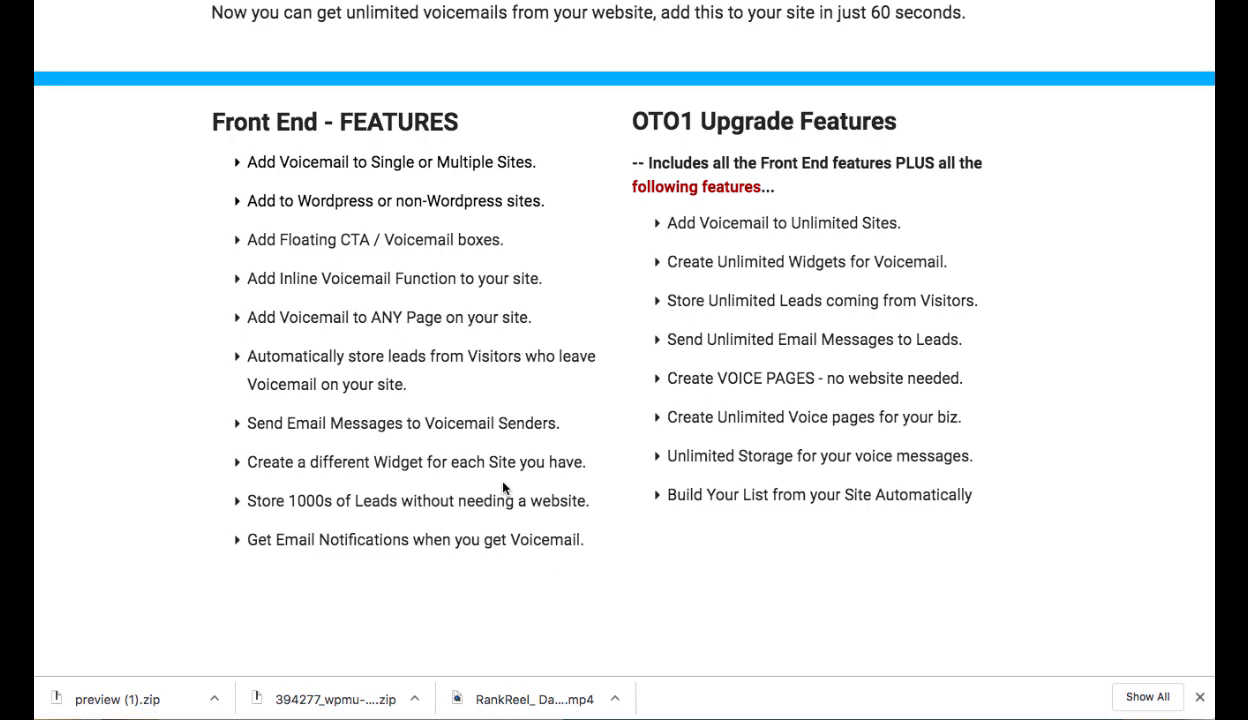
mouse_move(712, 486)
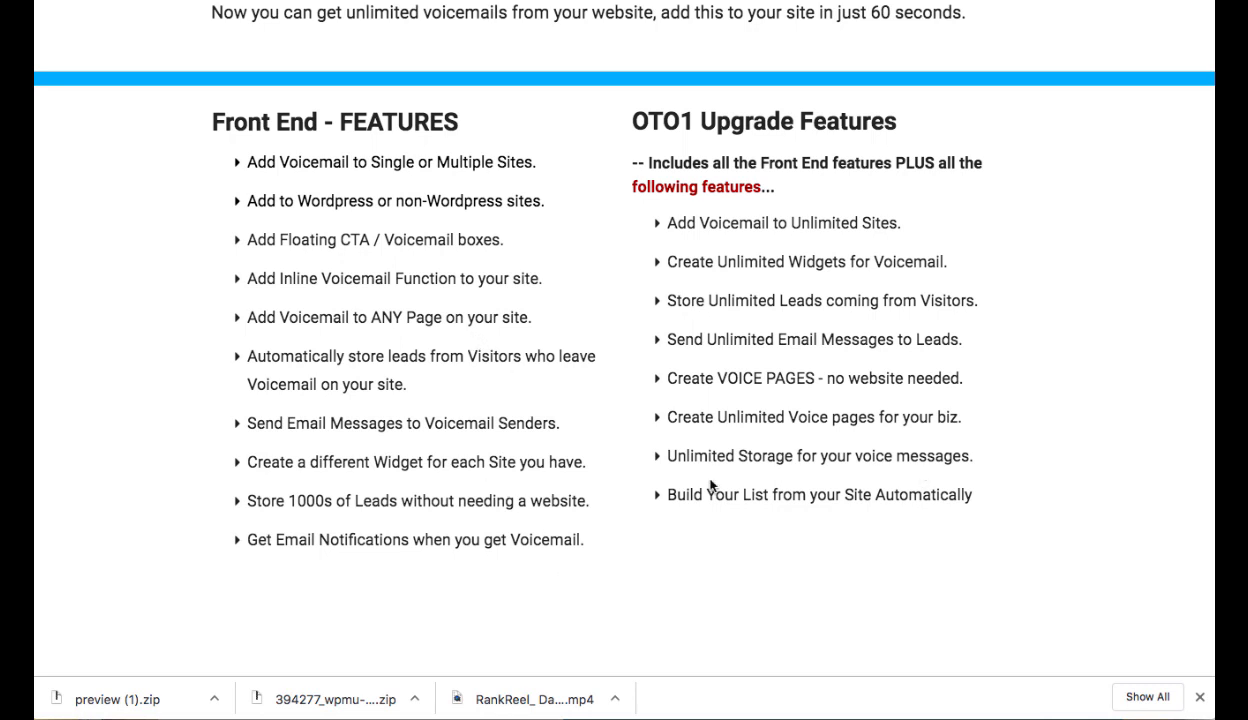
mouse_move(524, 488)
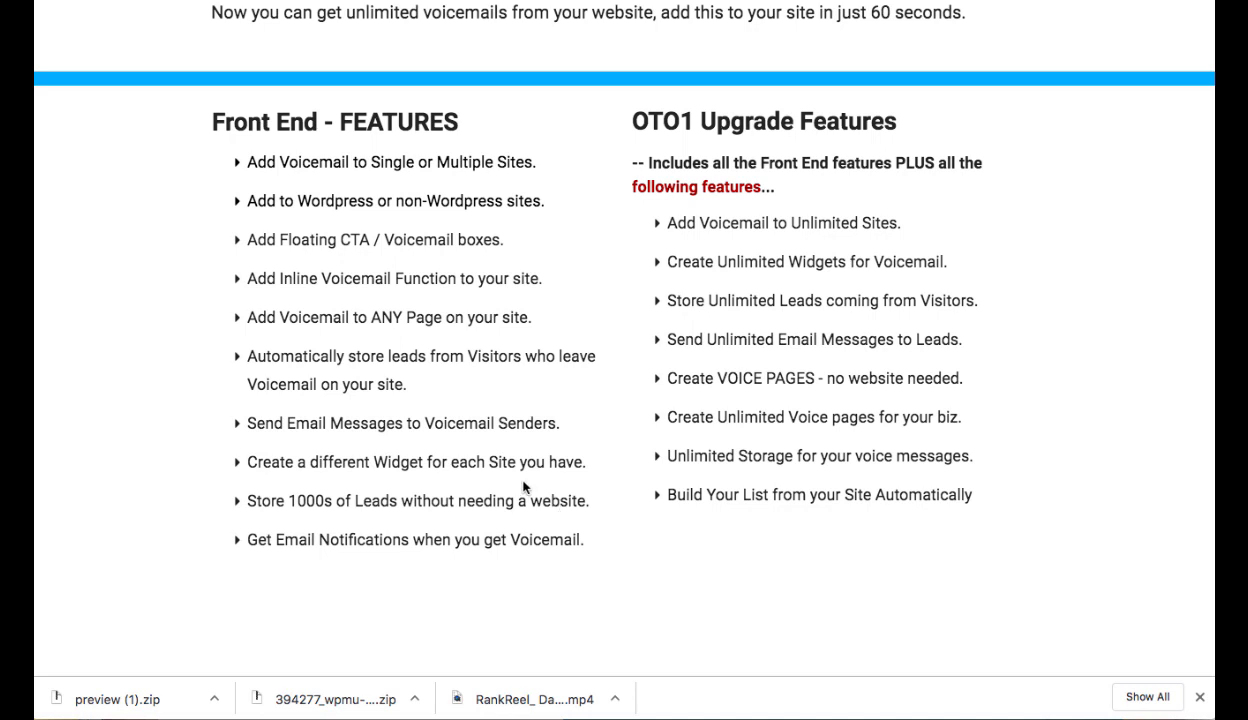
mouse_move(510, 488)
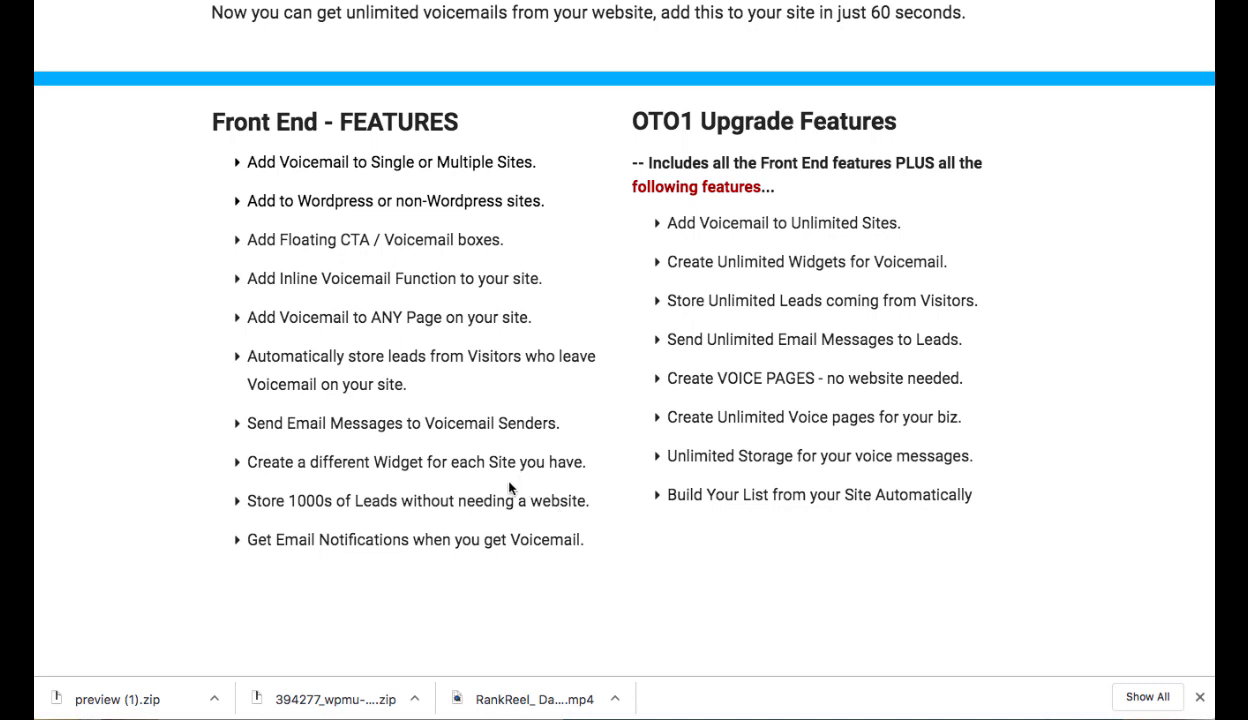
mouse_move(856, 372)
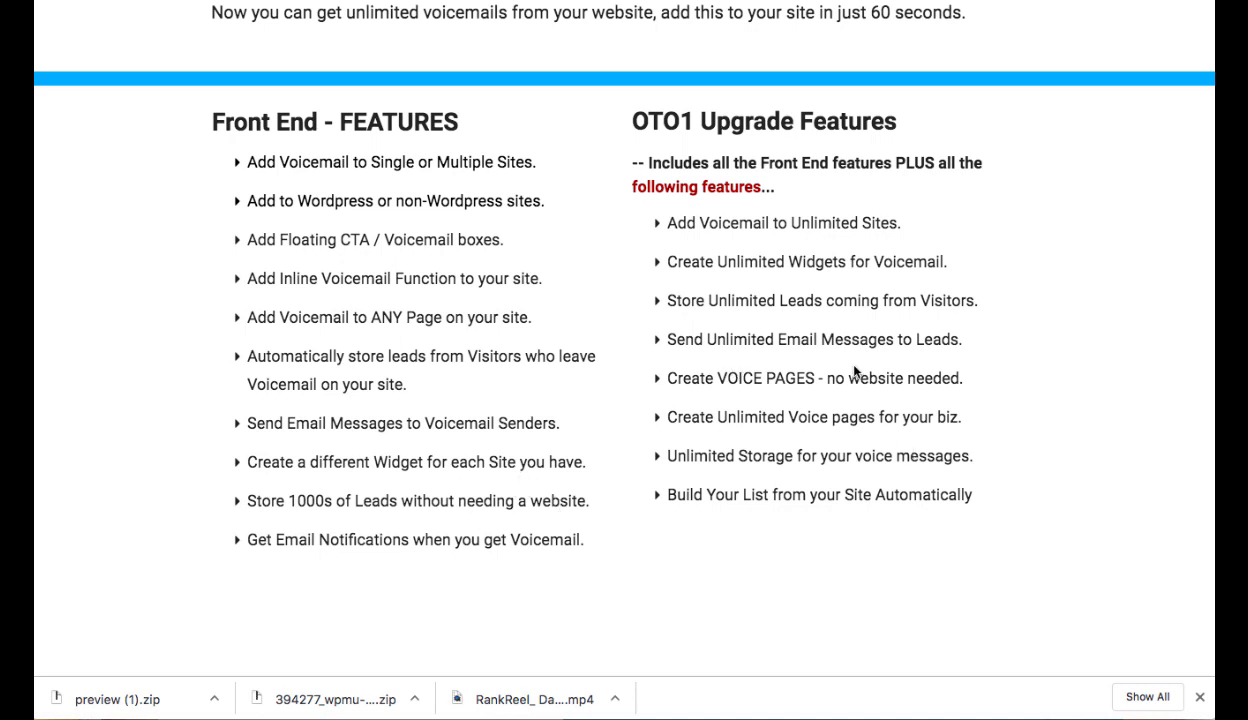
mouse_move(874, 396)
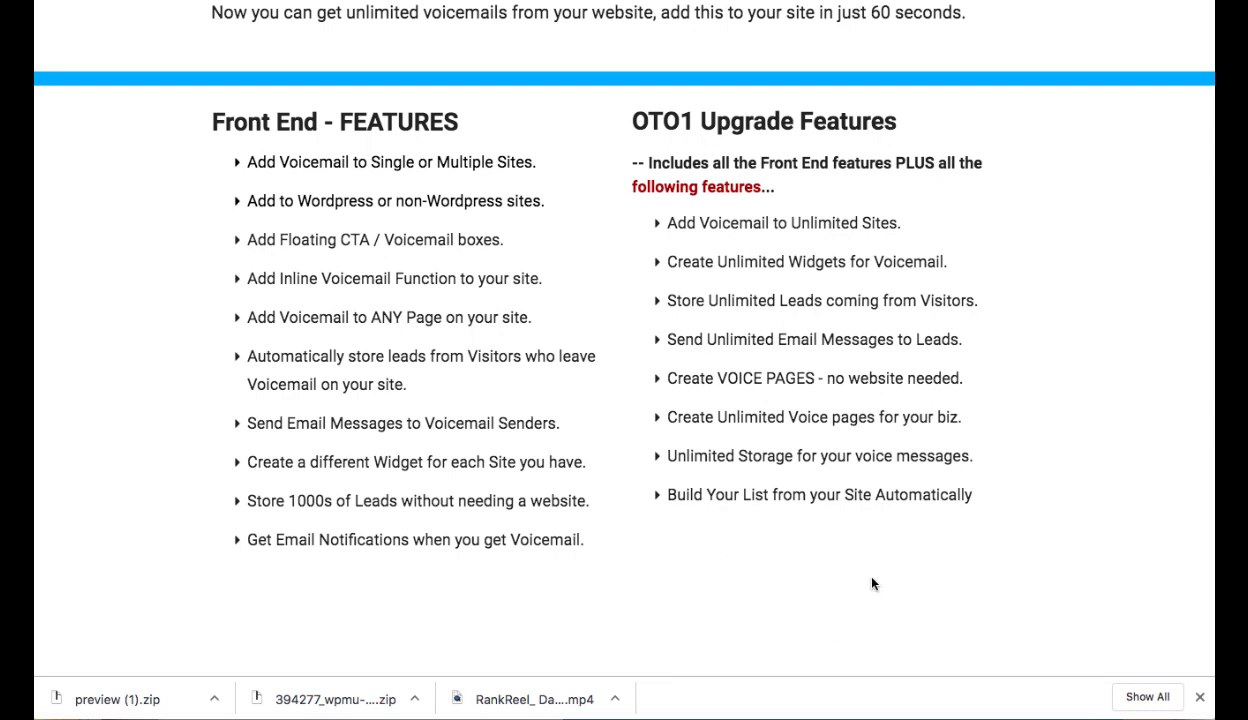
mouse_move(812, 444)
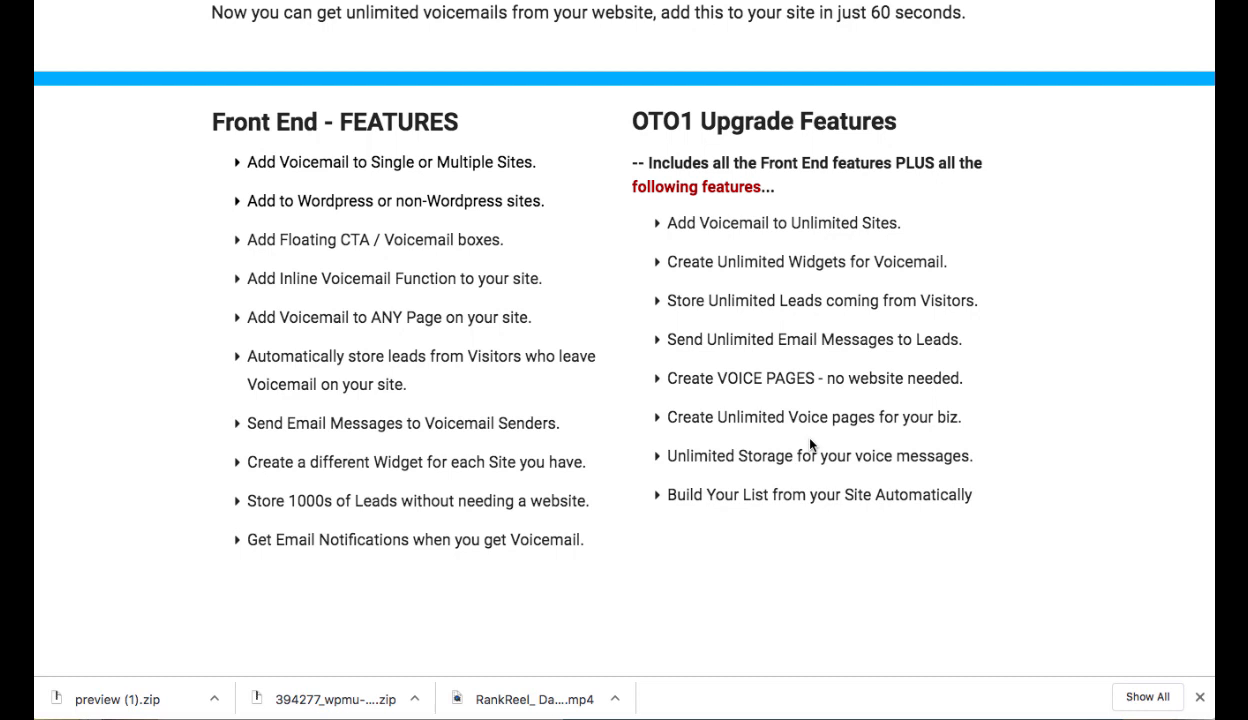
mouse_move(656, 132)
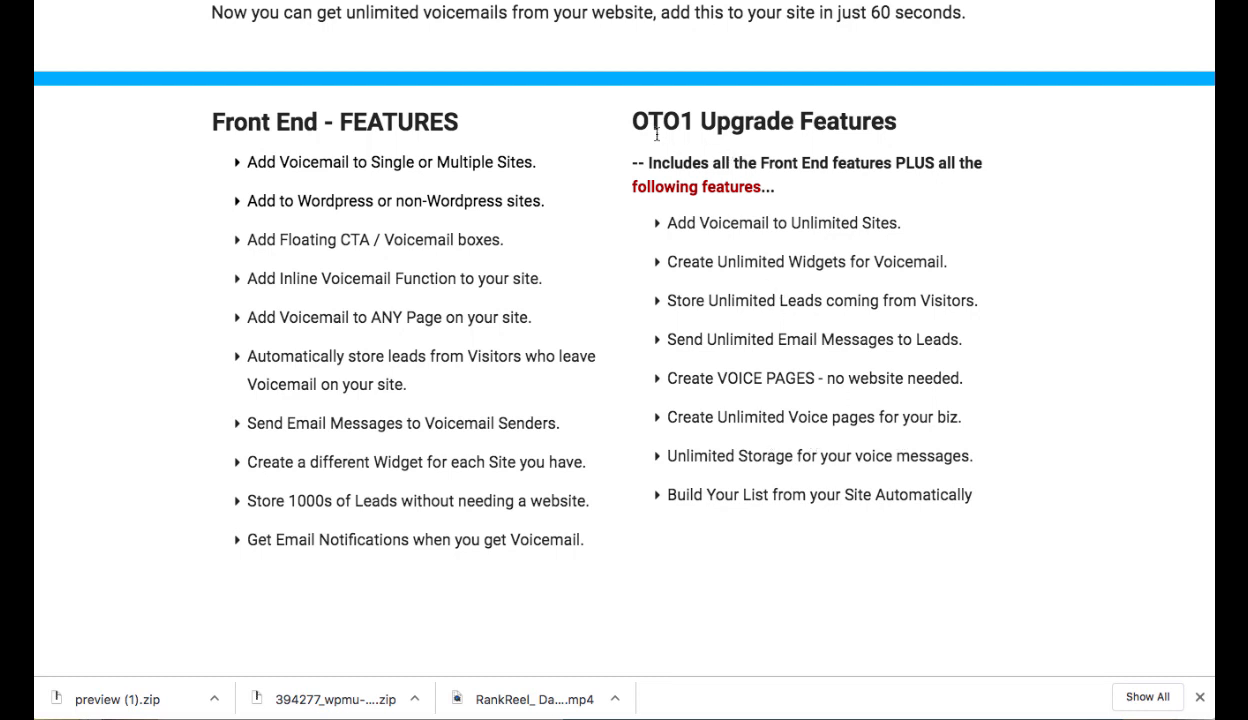
mouse_move(864, 336)
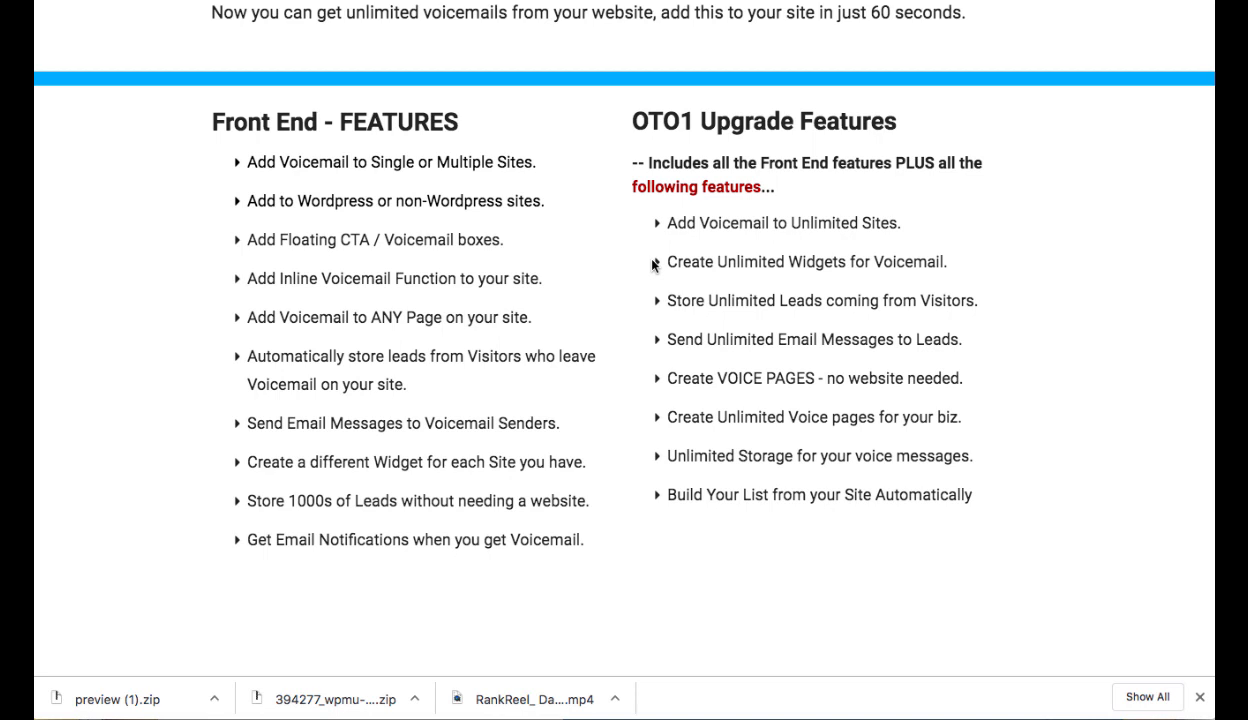
mouse_move(684, 214)
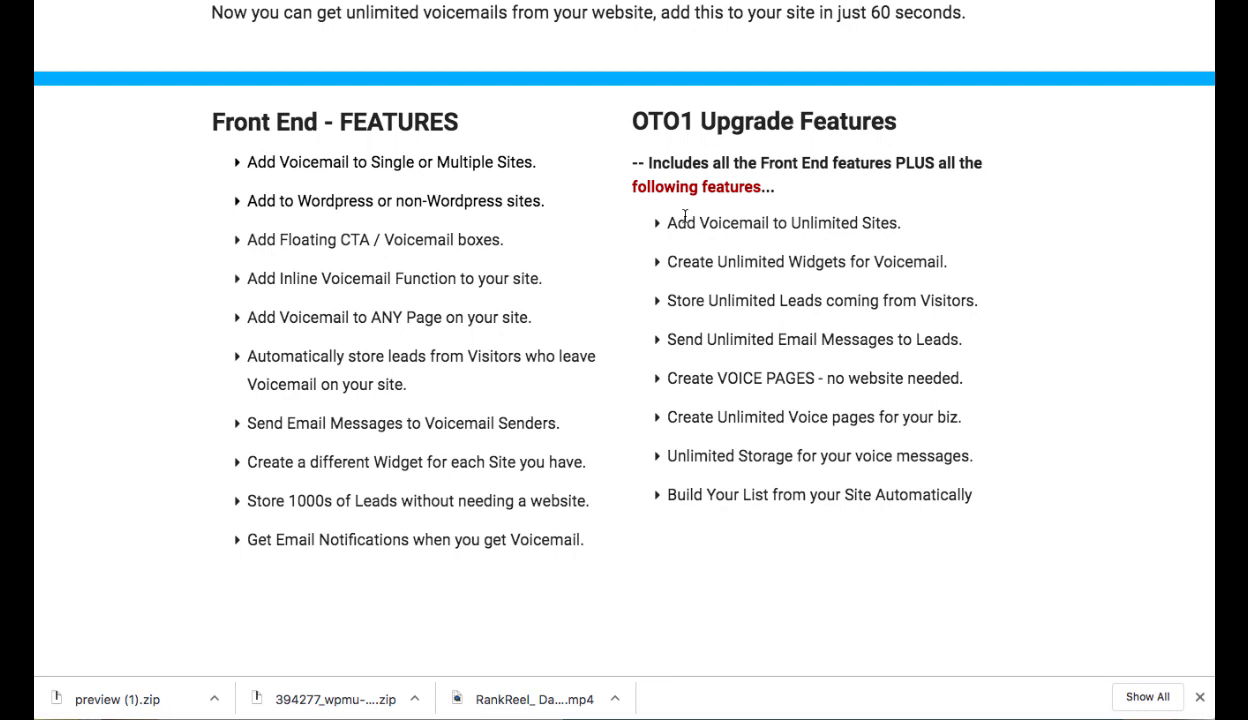
mouse_move(838, 248)
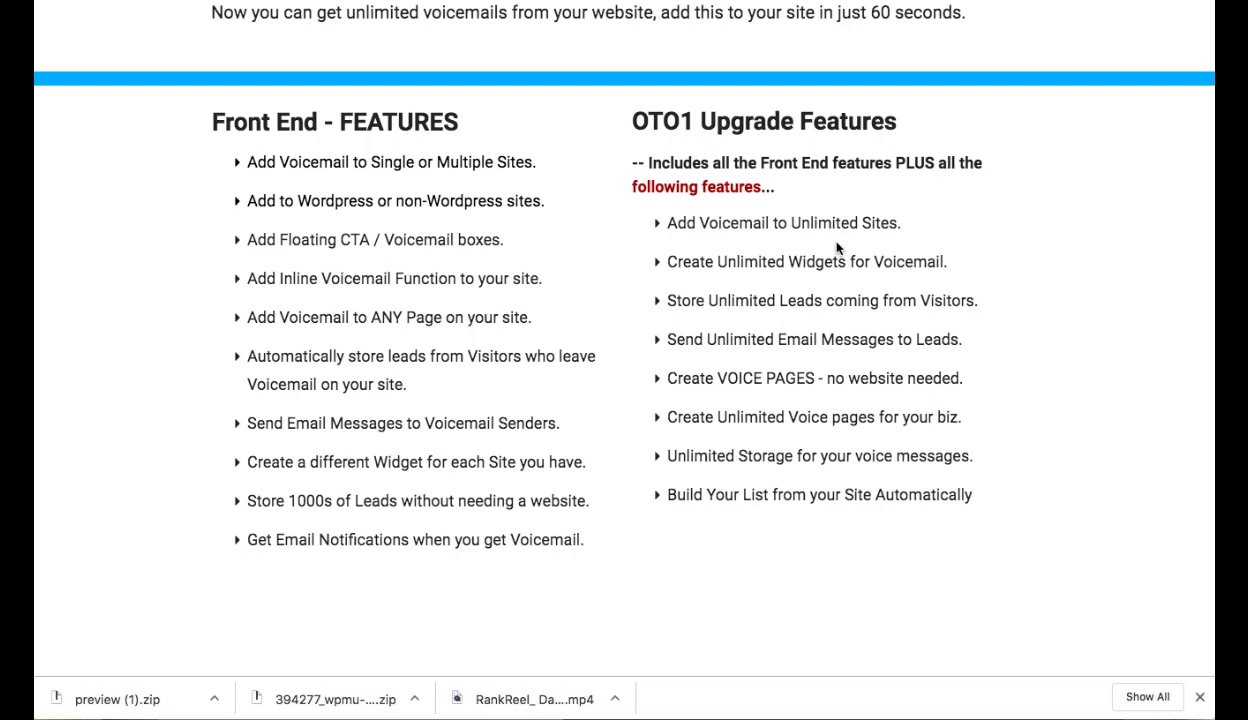